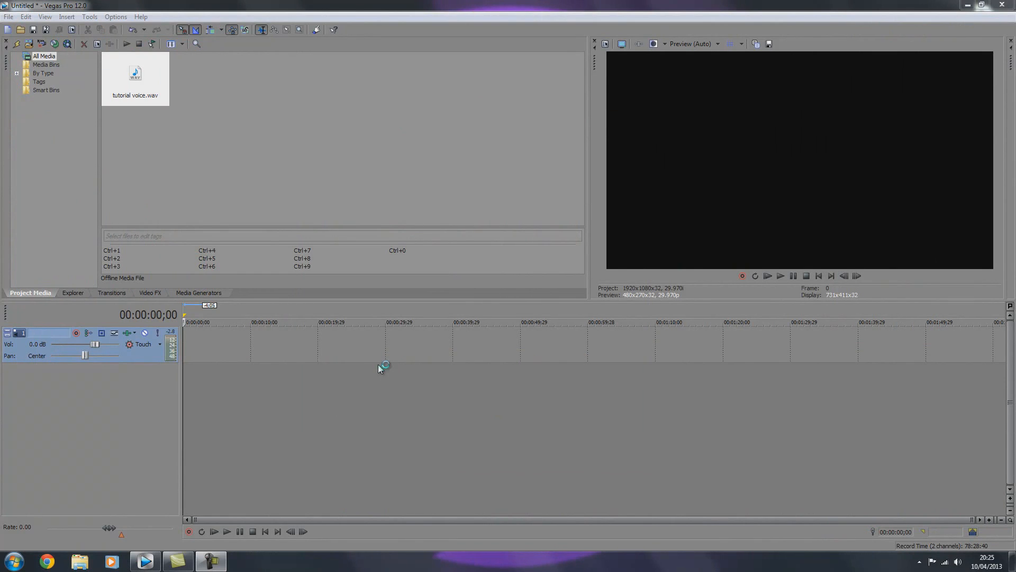
mouse_move(189, 169)
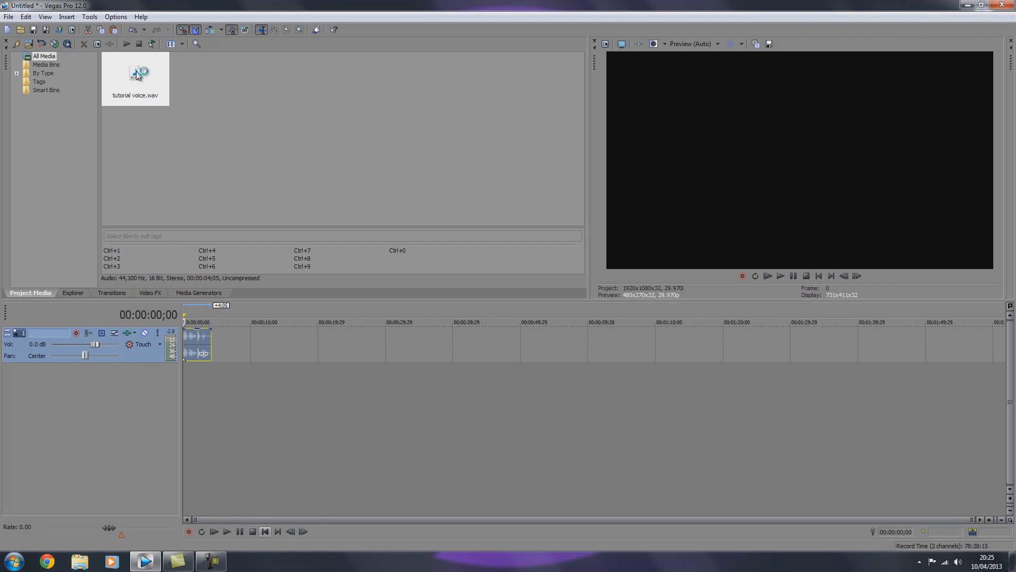
- Place tutorial voice.wav on the timeline and switch to the Media Generators list
left_click(214, 530)
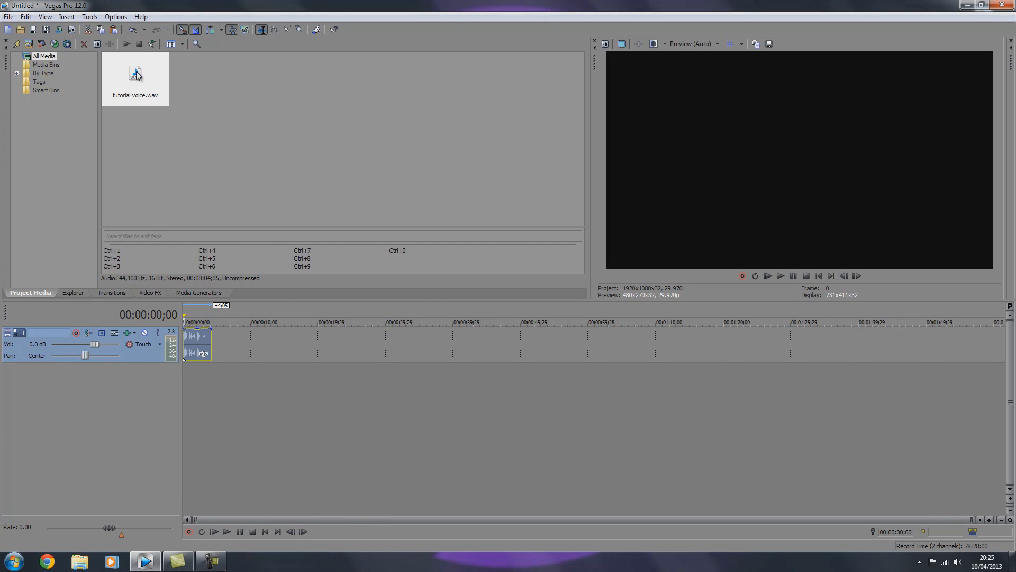
left_click(199, 292)
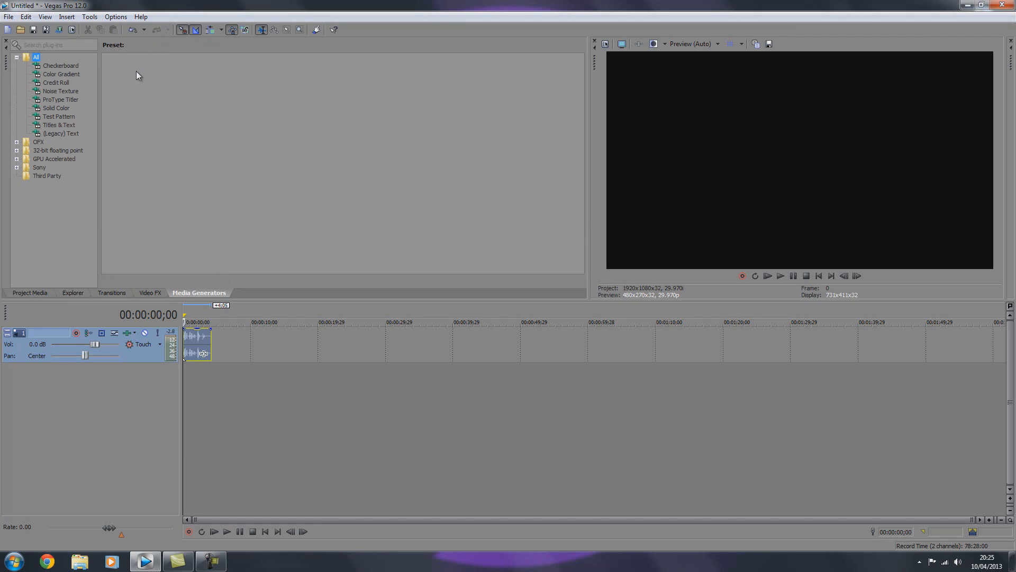
- Add a Black solid colour clip above the voice track
left_click(56, 108)
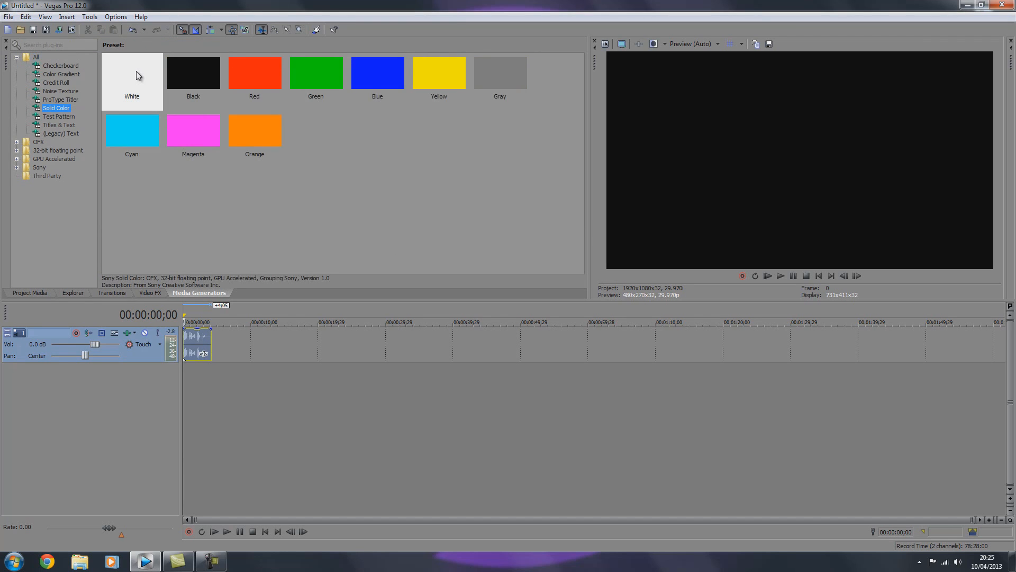
left_click(193, 72)
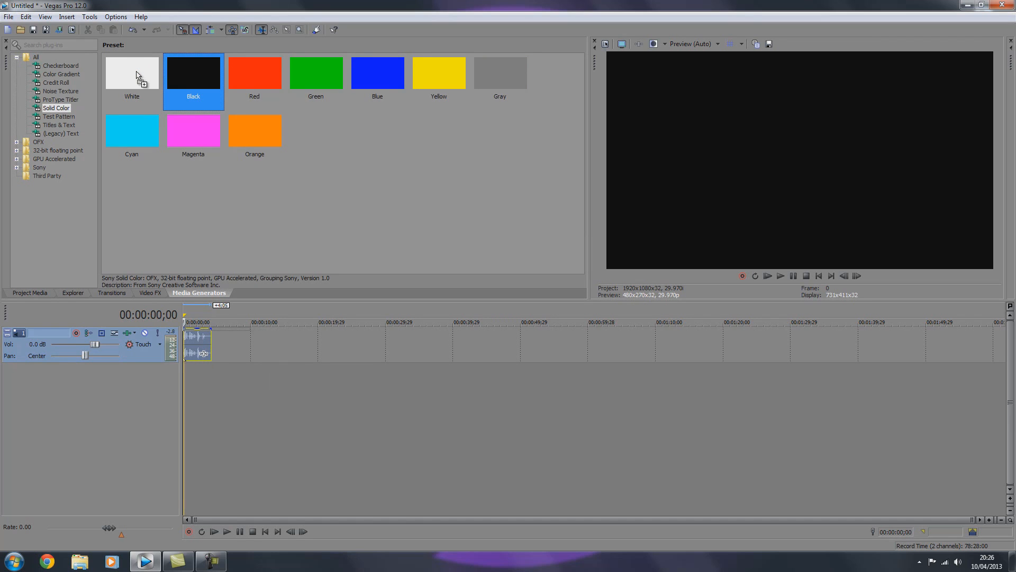
double_click(193, 72)
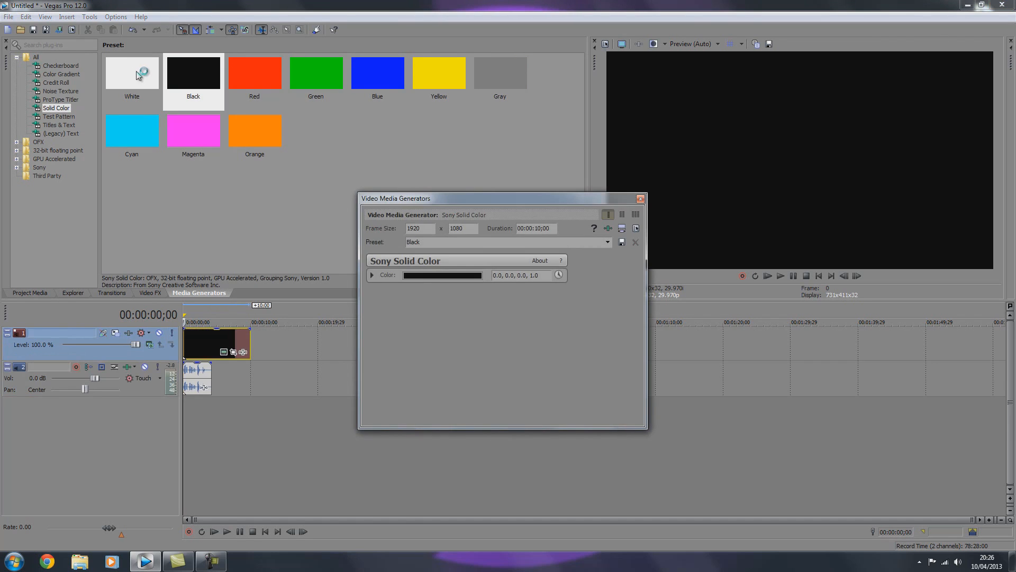
left_click(639, 198)
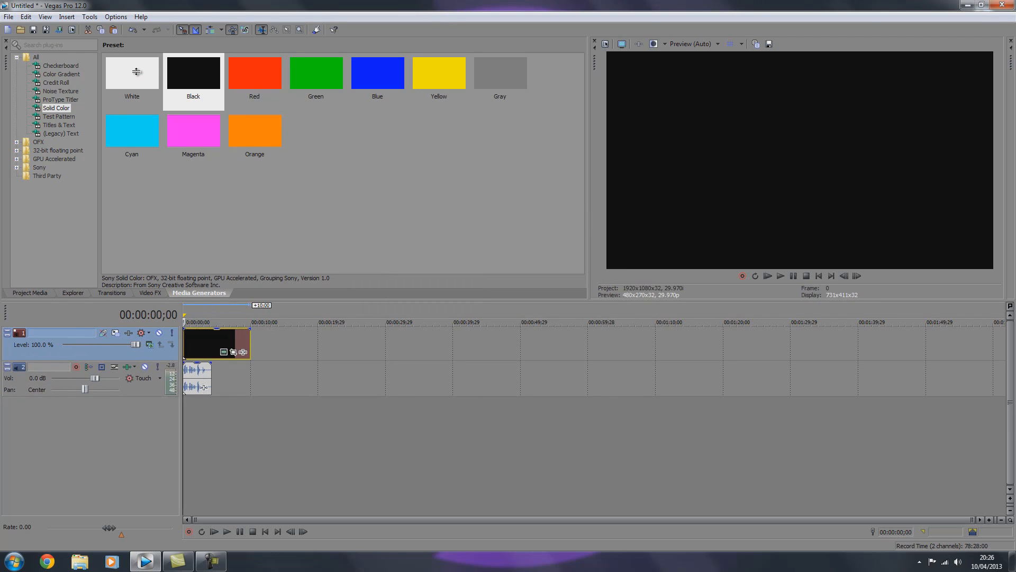
- Recolour the solid background to a light blue in its generator settings
double_click(192, 71)
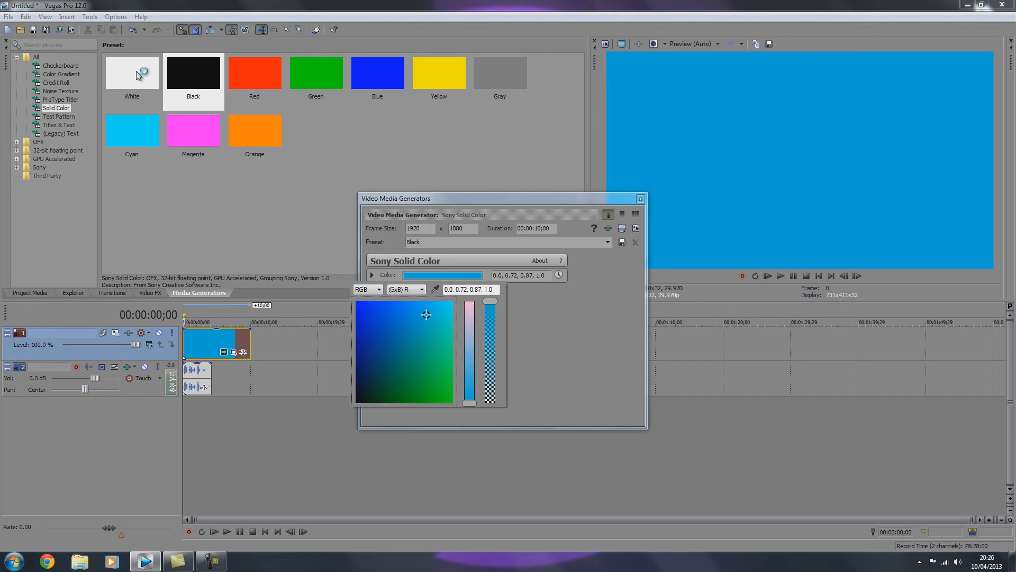
left_click(357, 312)
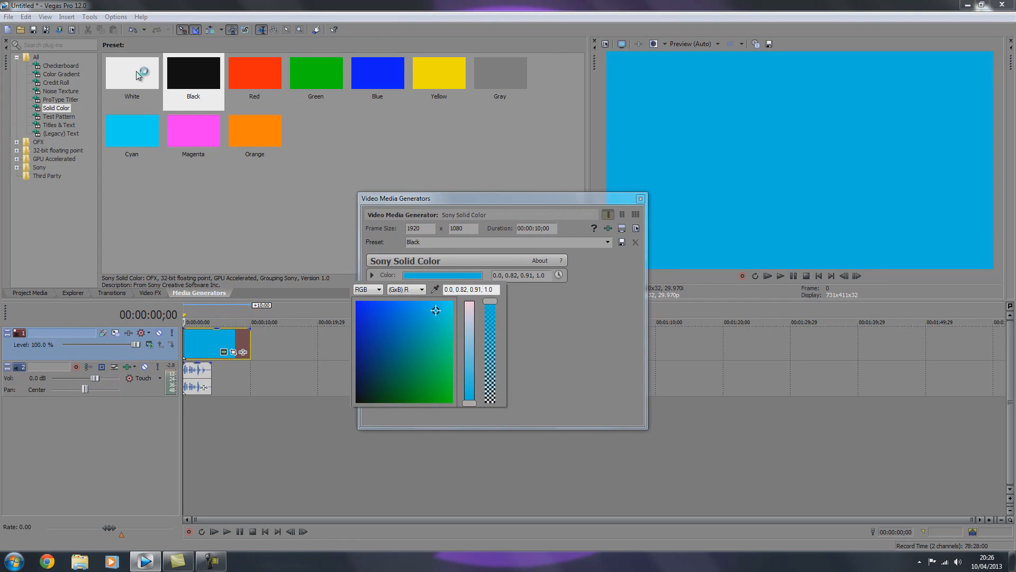
left_click(371, 276)
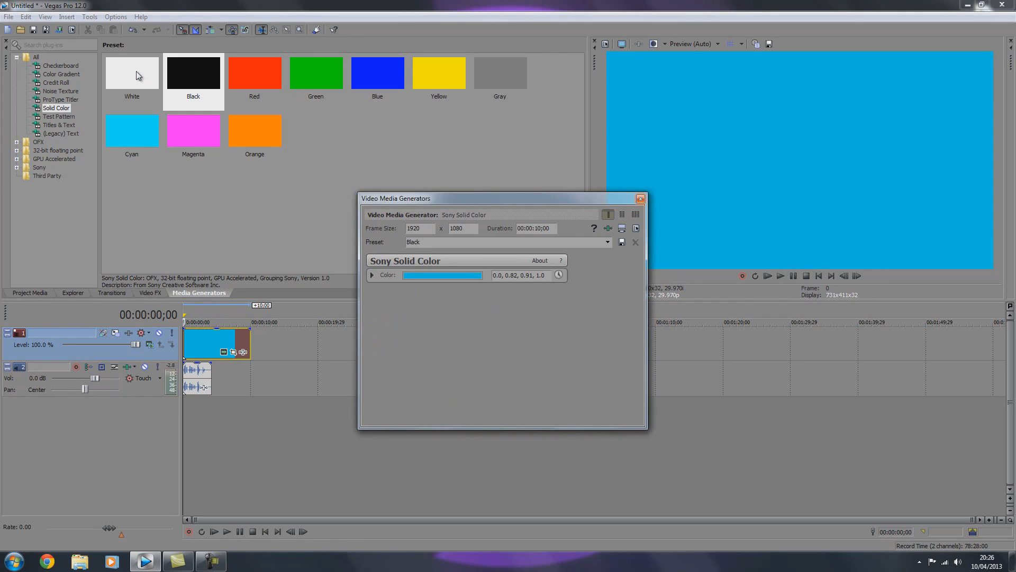
left_click(639, 198)
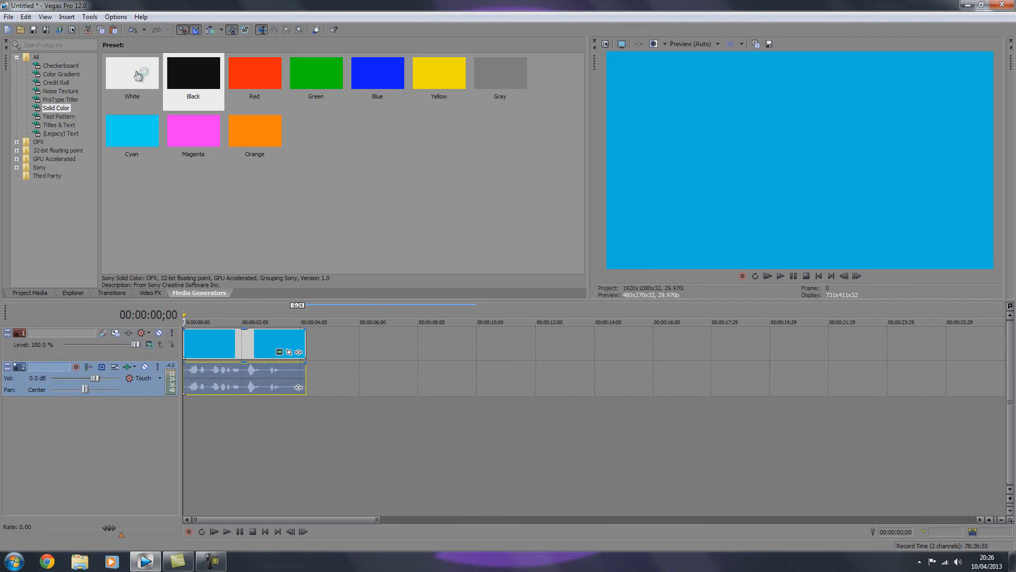
mouse_move(136, 71)
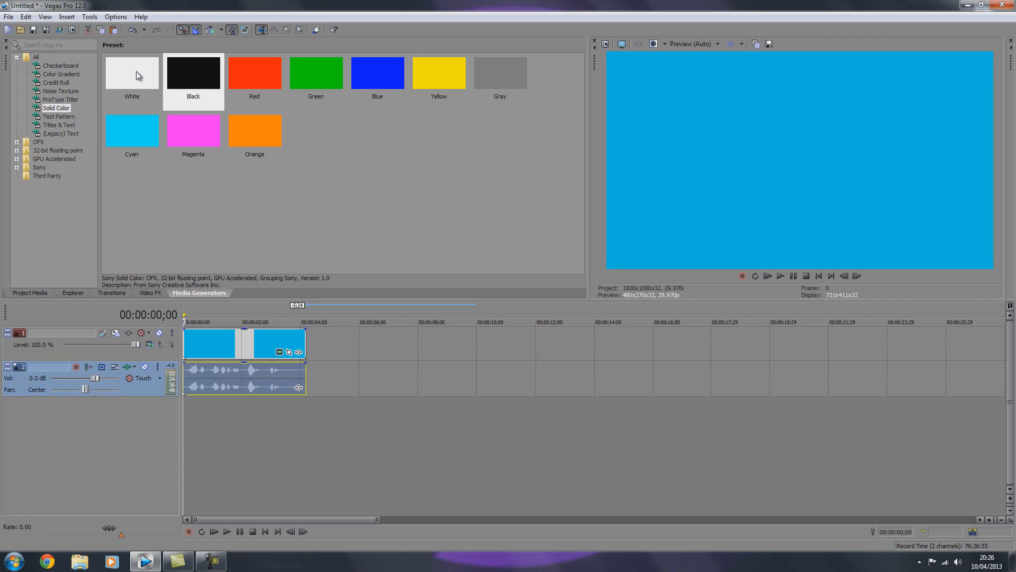
- Add a Popup Titles & Text clip reading Hello, then remove it leaving an empty track
left_click(58, 125)
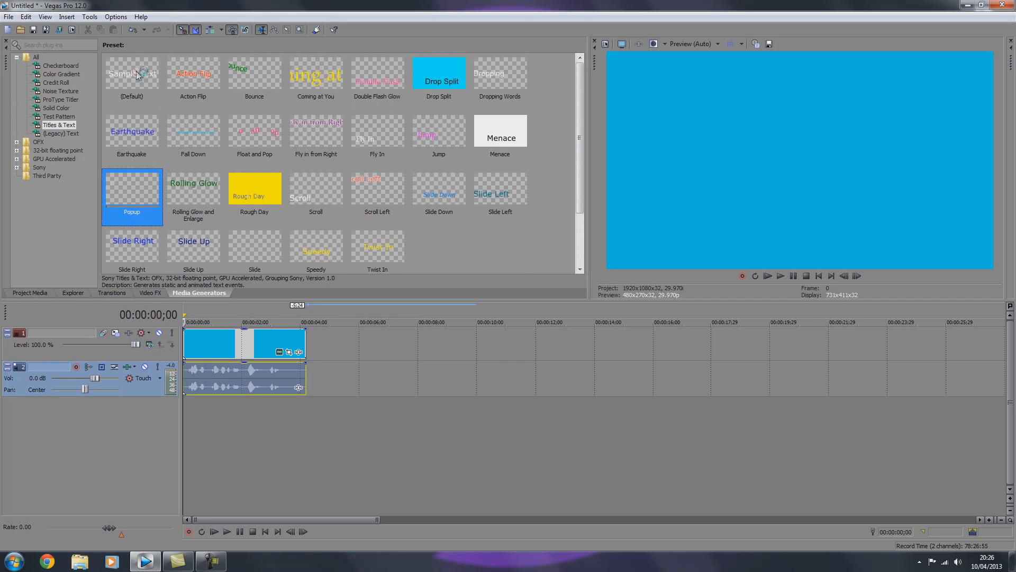
double_click(132, 194)
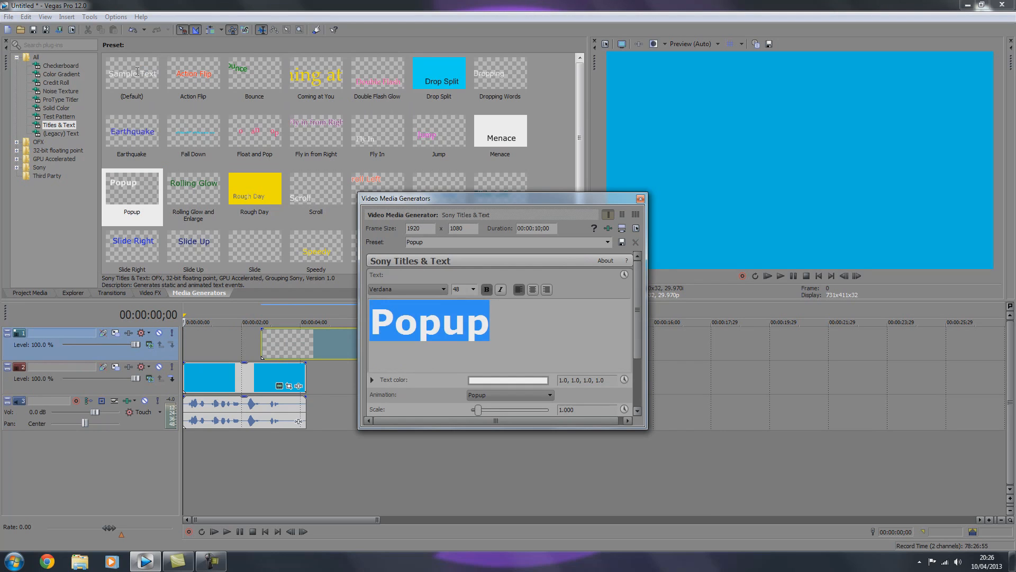
type("Hello")
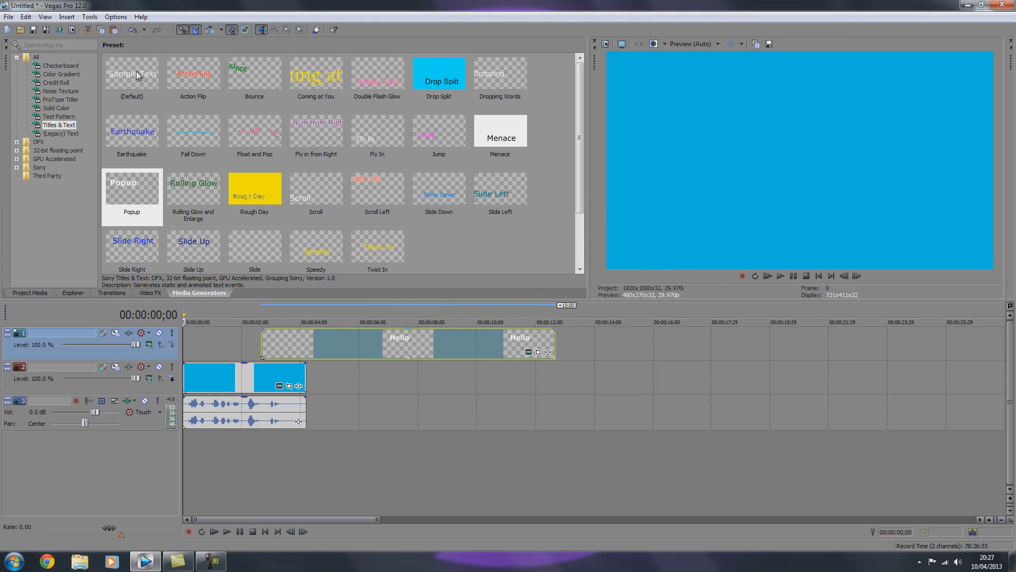
left_click(226, 531)
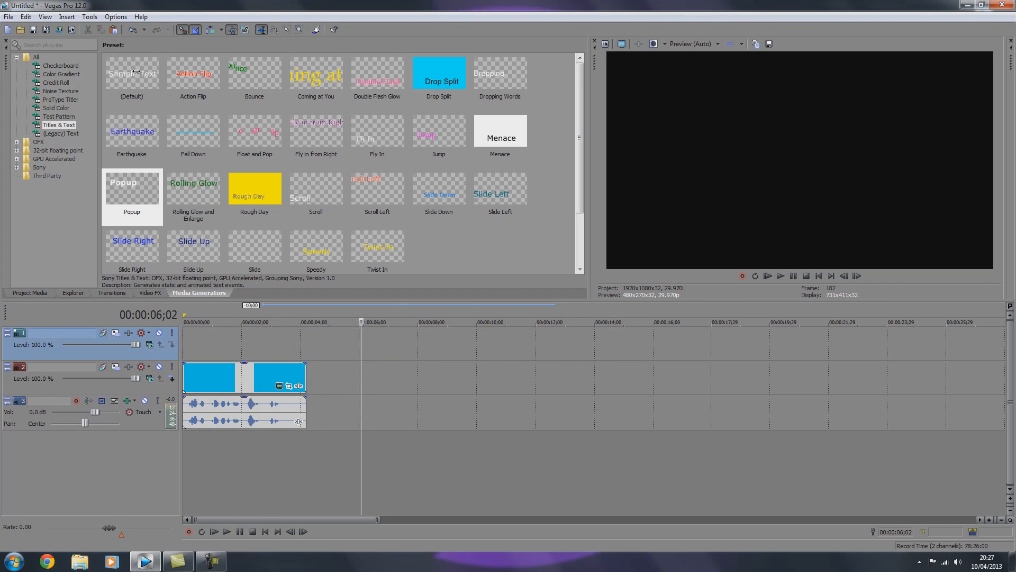
- Add a default Sample Text title on the top track, trimmed to the background length
left_click(132, 74)
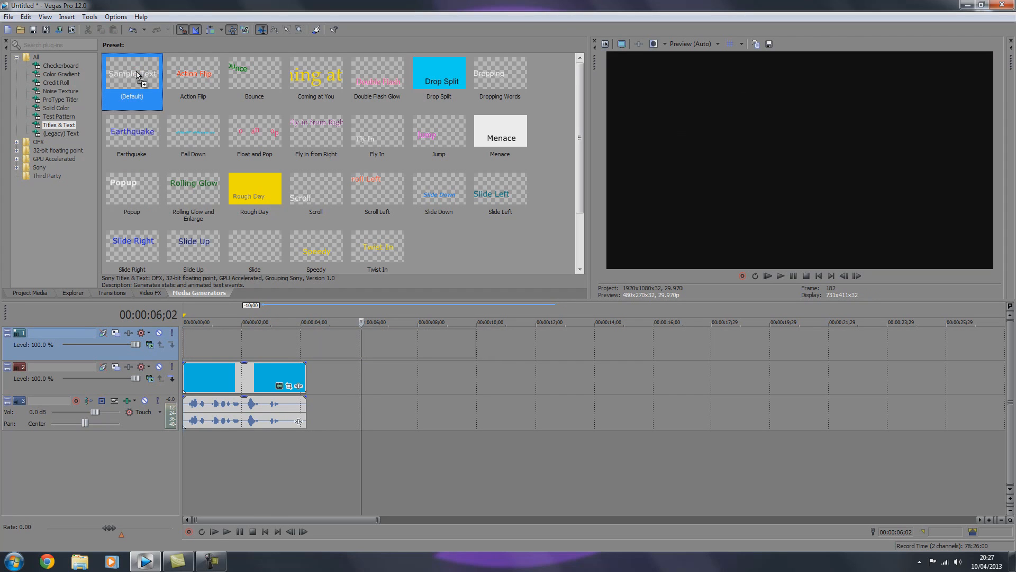
double_click(131, 73)
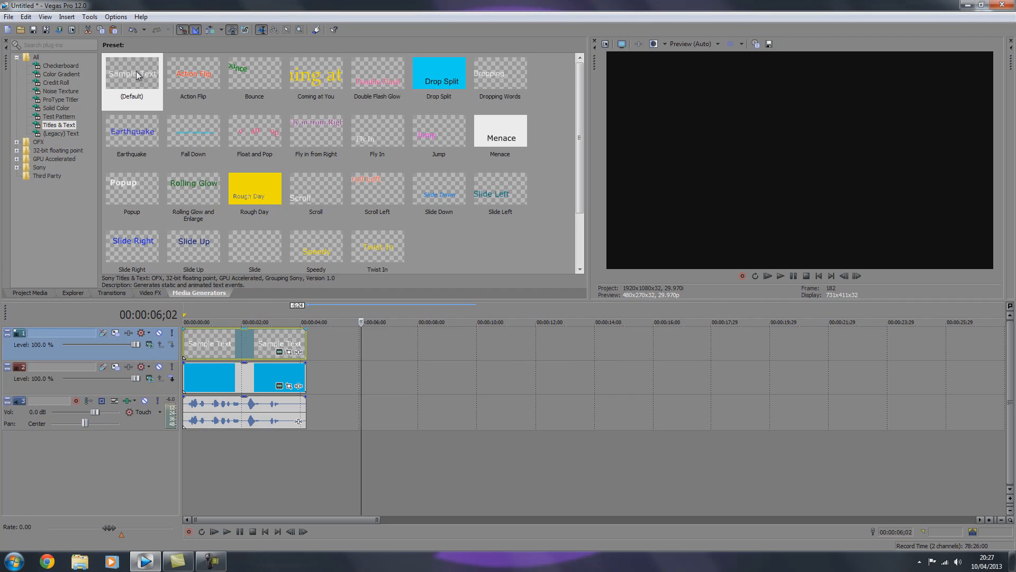
left_click(184, 322)
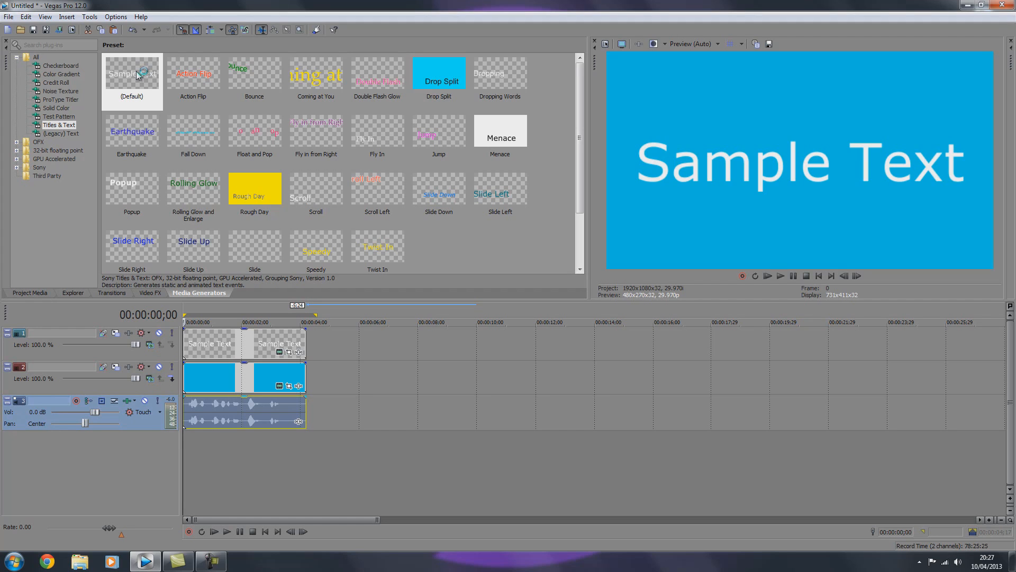
left_click(226, 531)
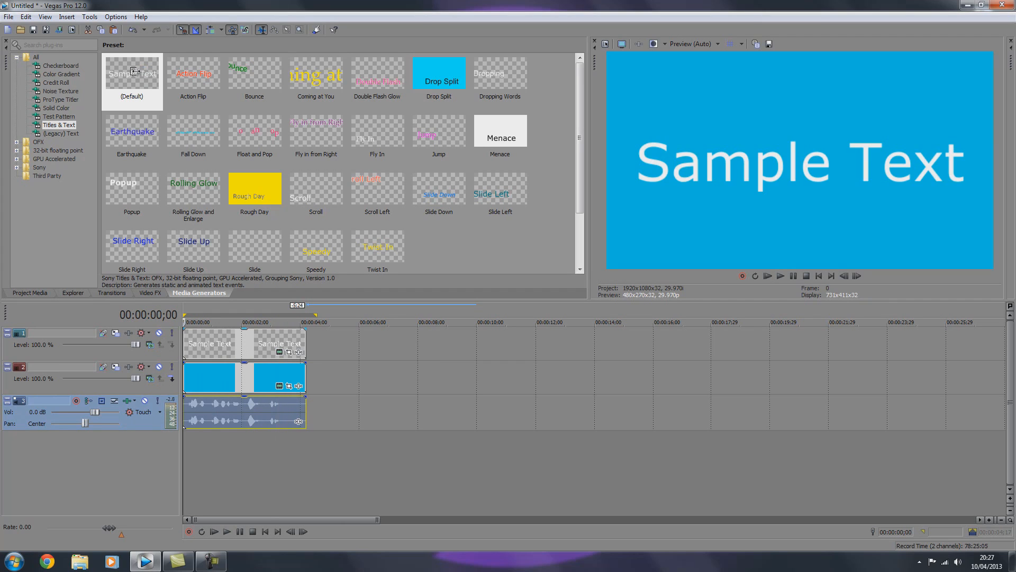
- Insert a new video track above the title
right_click(220, 350)
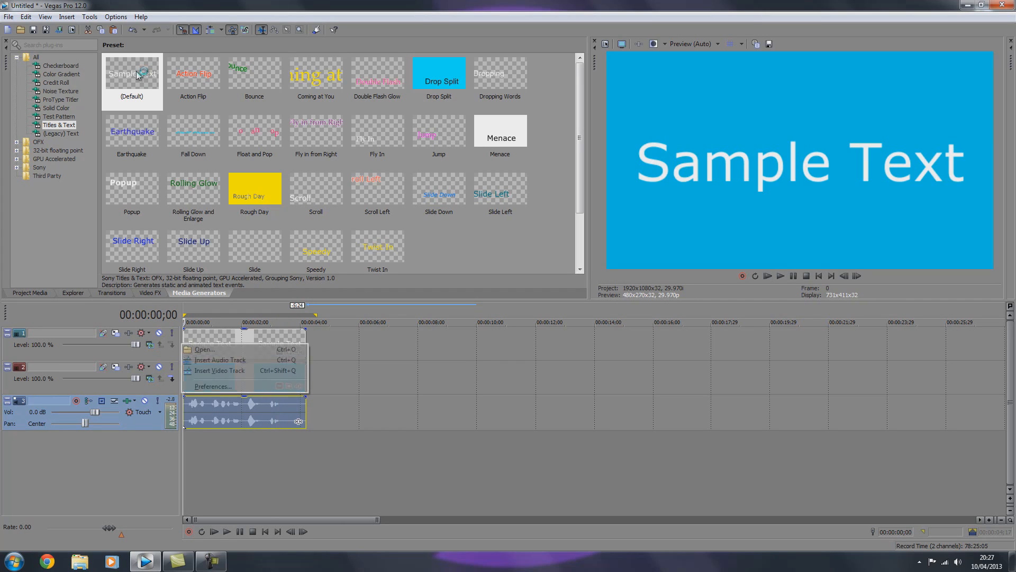
left_click(221, 370)
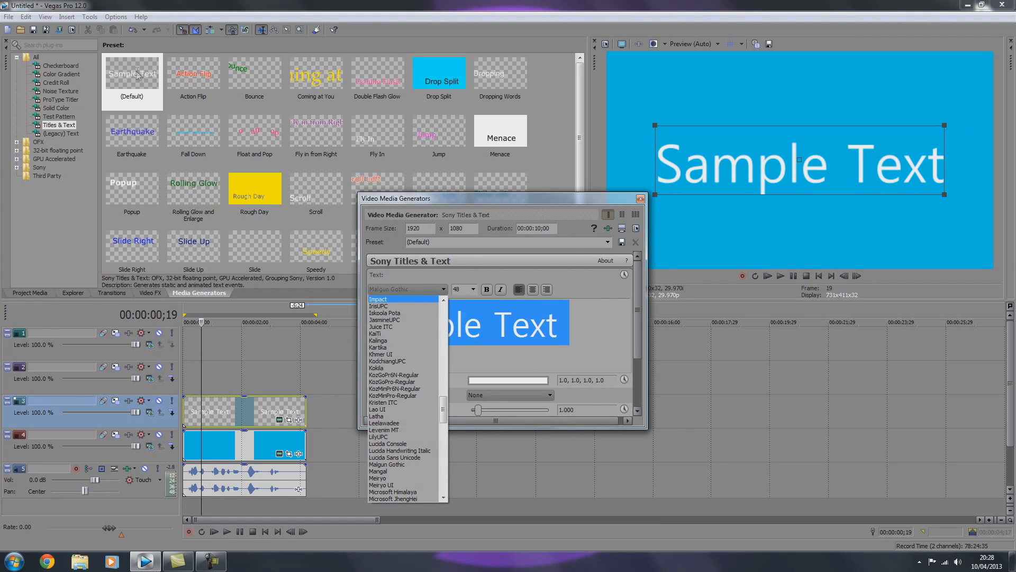
- Change the title font from Calibri to Impact
left_click(378, 300)
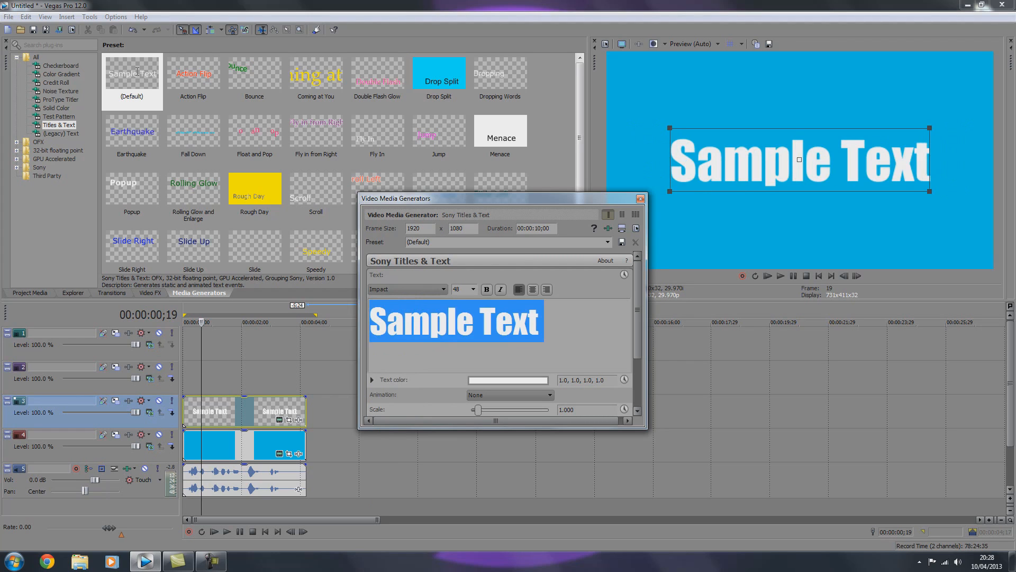
left_click(405, 289)
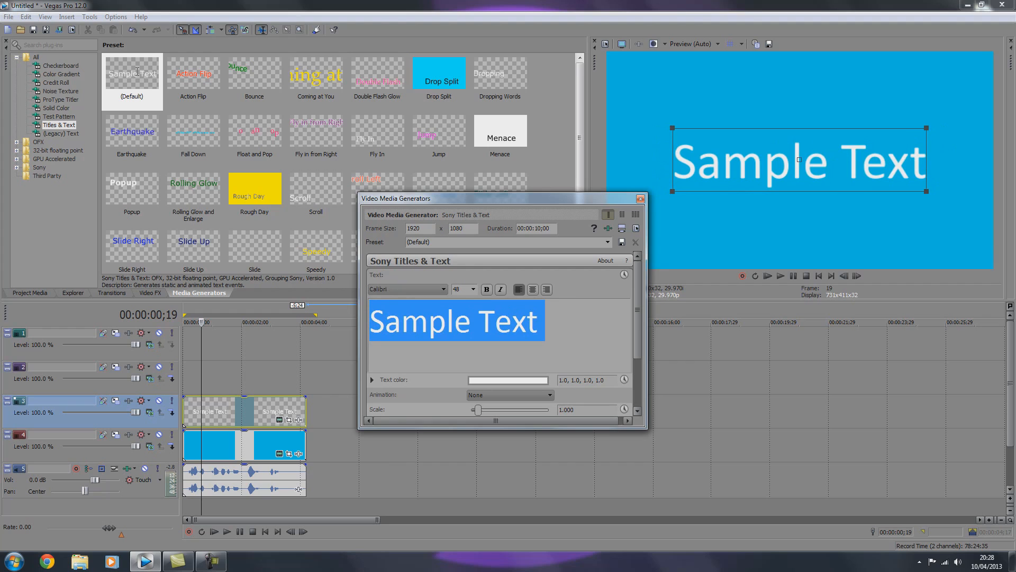
left_click(406, 289)
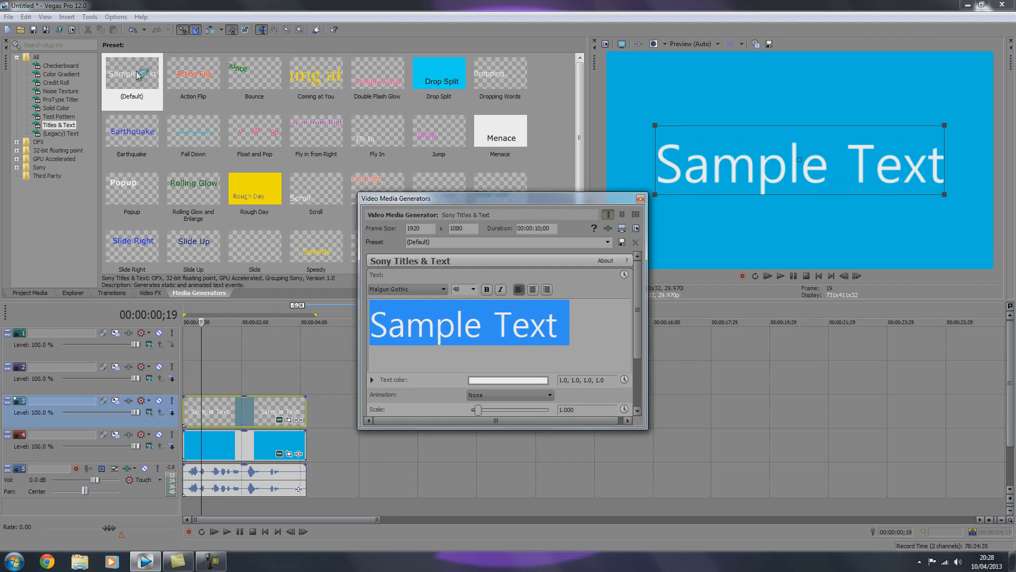
left_click(406, 289)
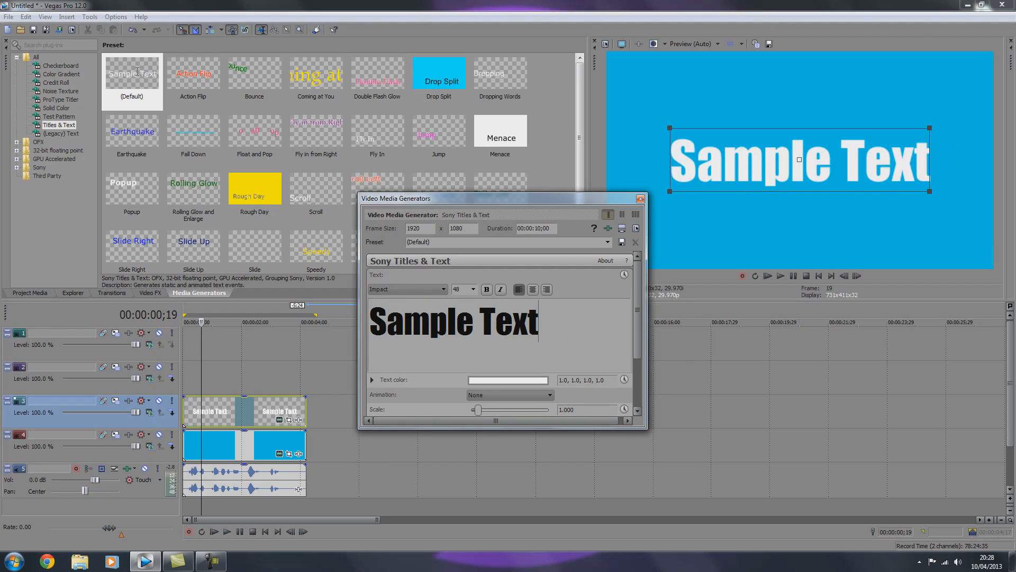
- Replace the title text with Kinetic and shift the event slightly later
type("Kinet")
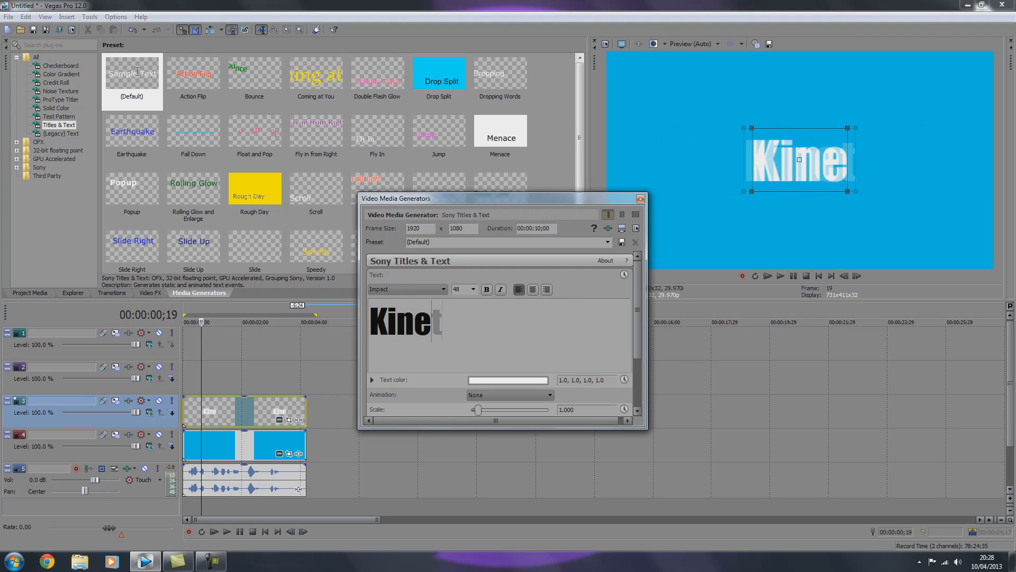
type("ic")
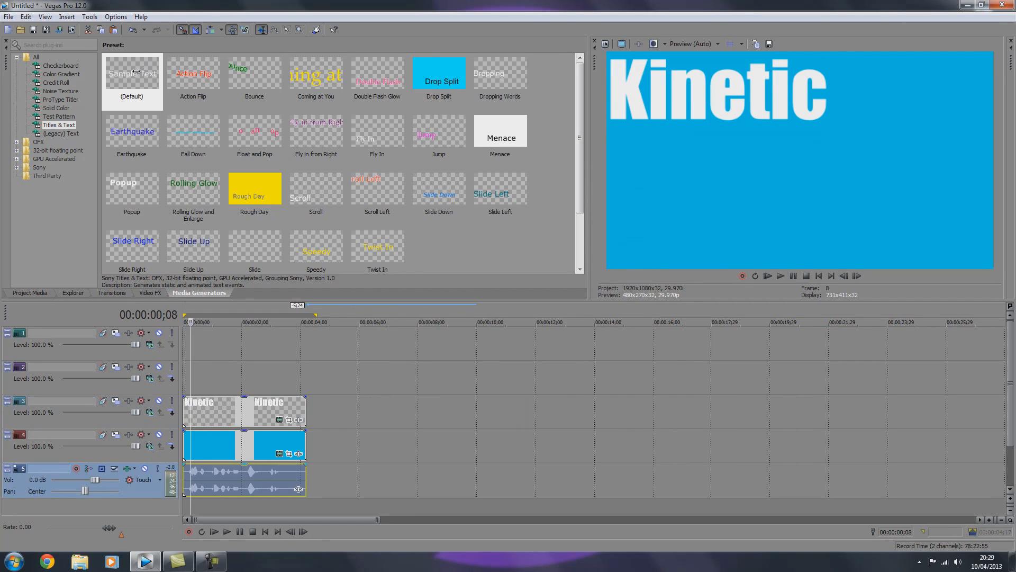
left_click(226, 532)
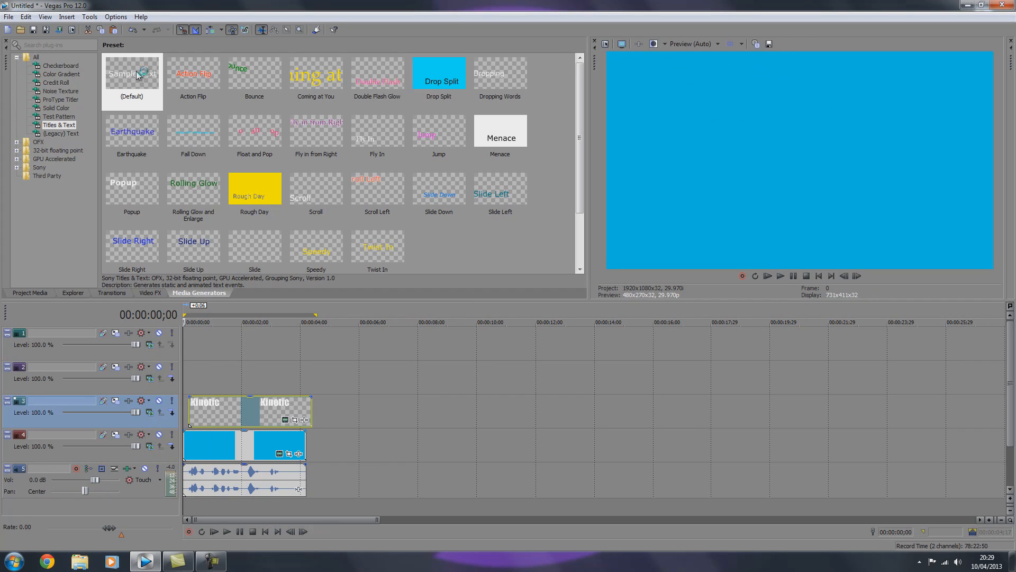
- Choose the Linear Wipe Default preset from the video transitions
left_click(111, 293)
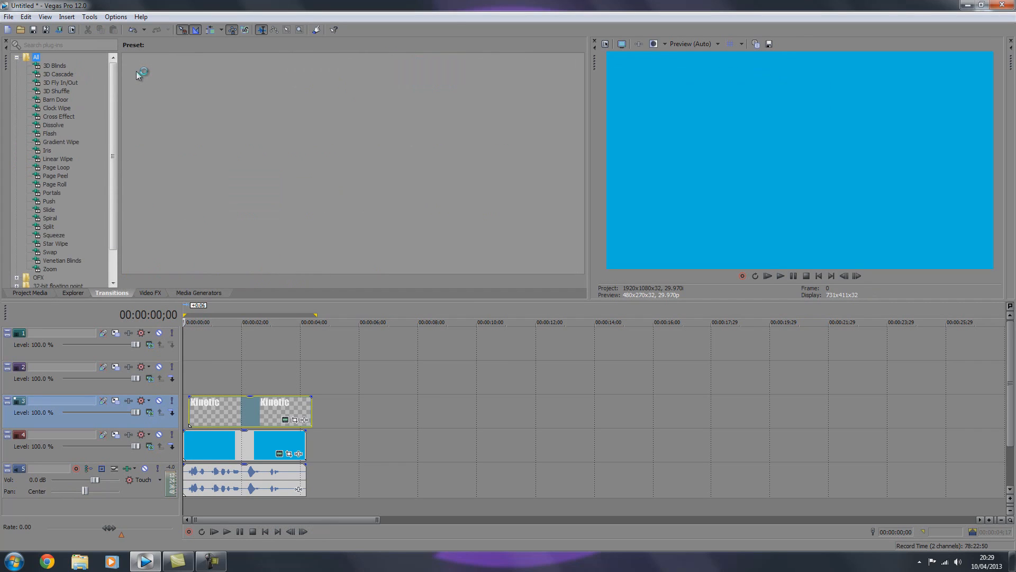
left_click(57, 159)
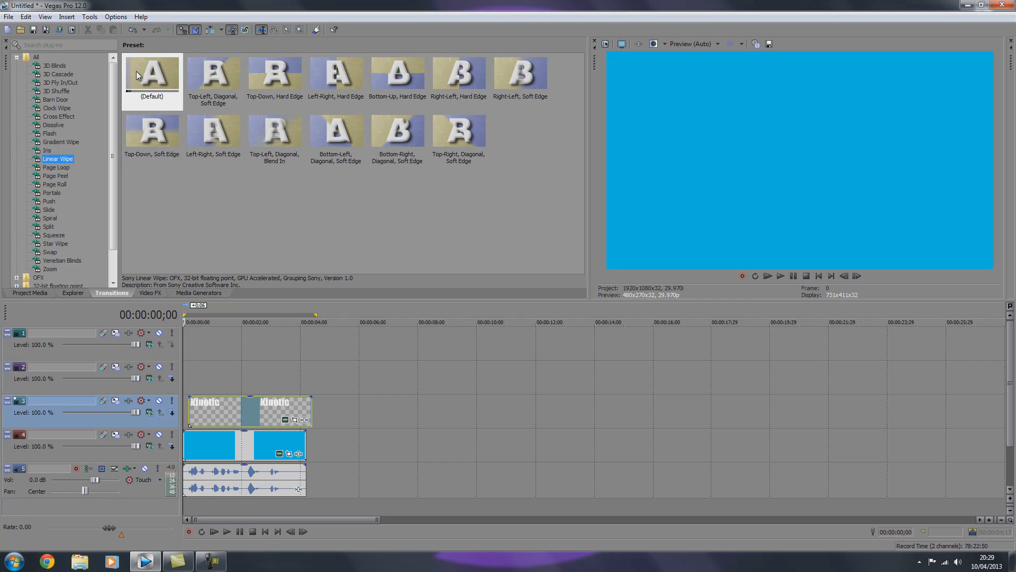
left_click(151, 73)
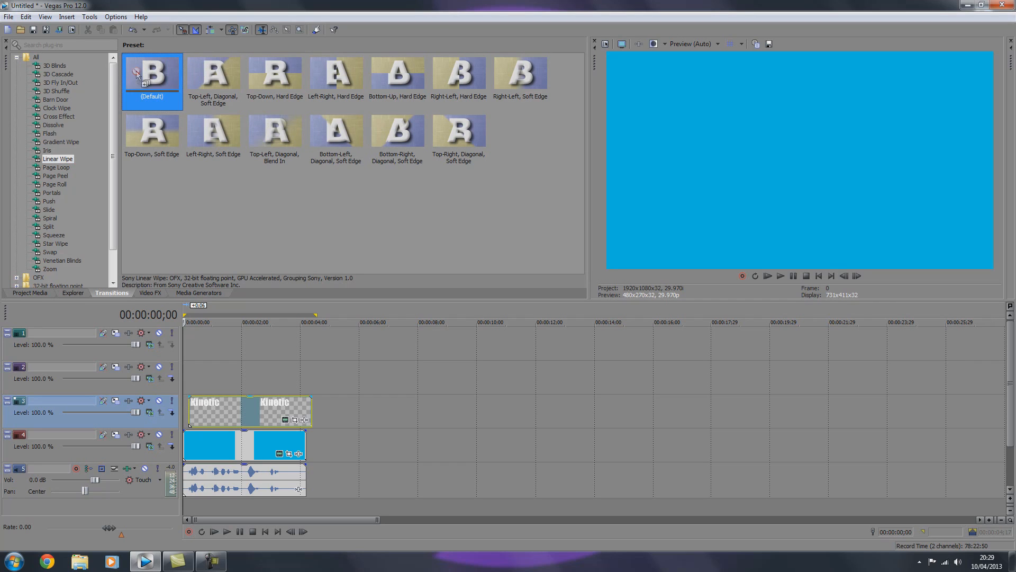
left_click(151, 73)
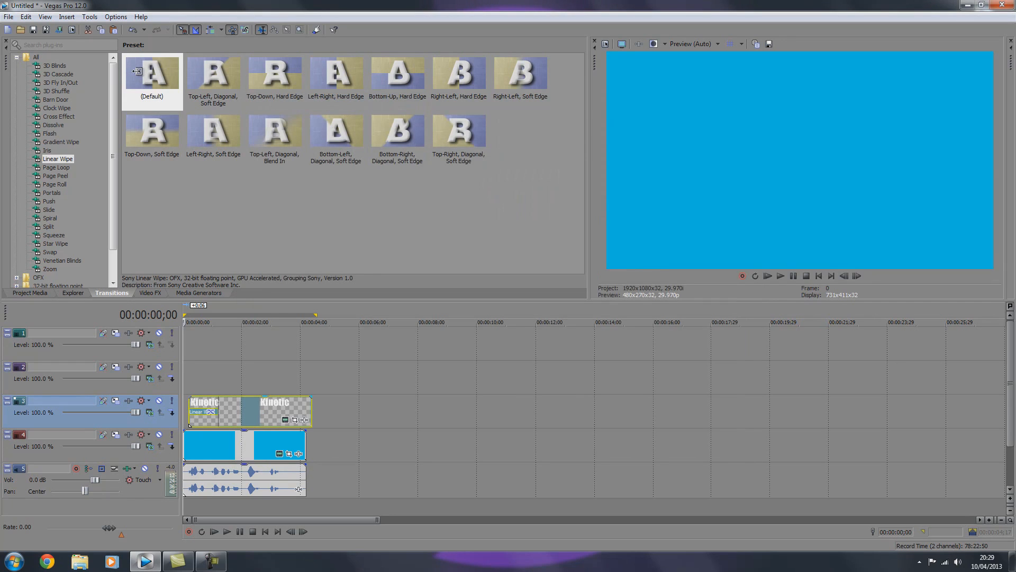
- Apply the linear wipe to the start of the Kinetic title and set its length
left_click(226, 531)
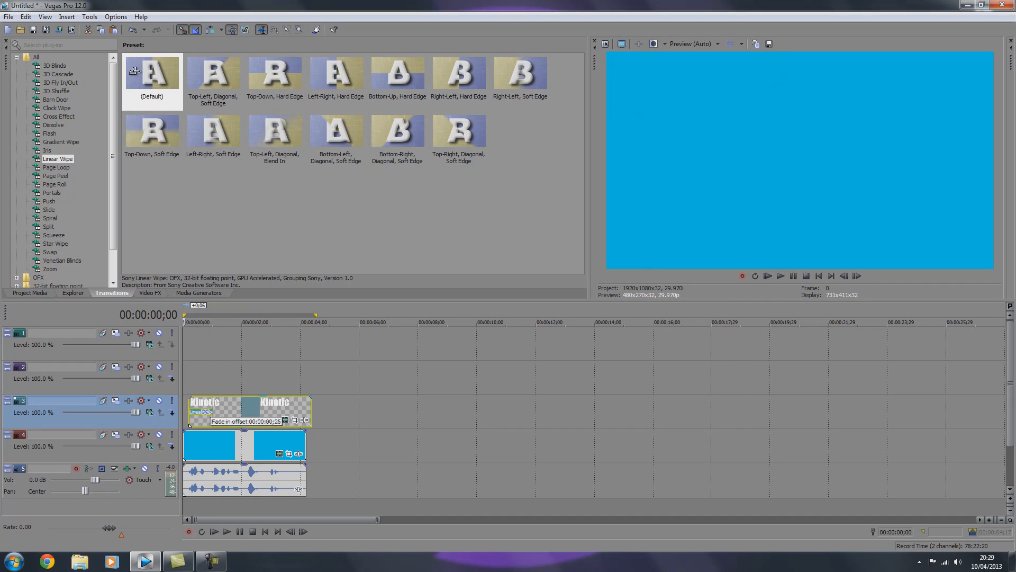
left_click(227, 531)
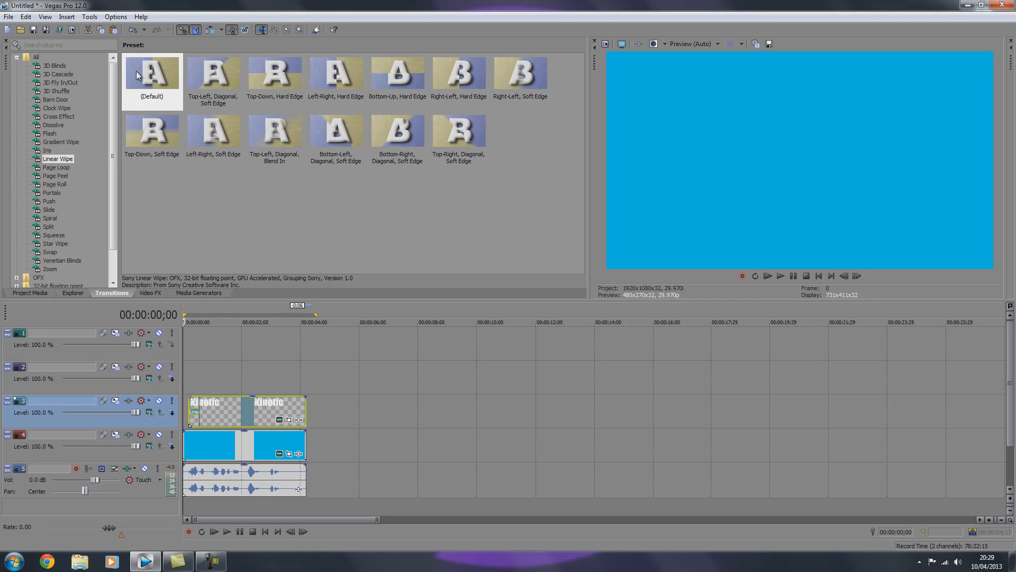
left_click(226, 532)
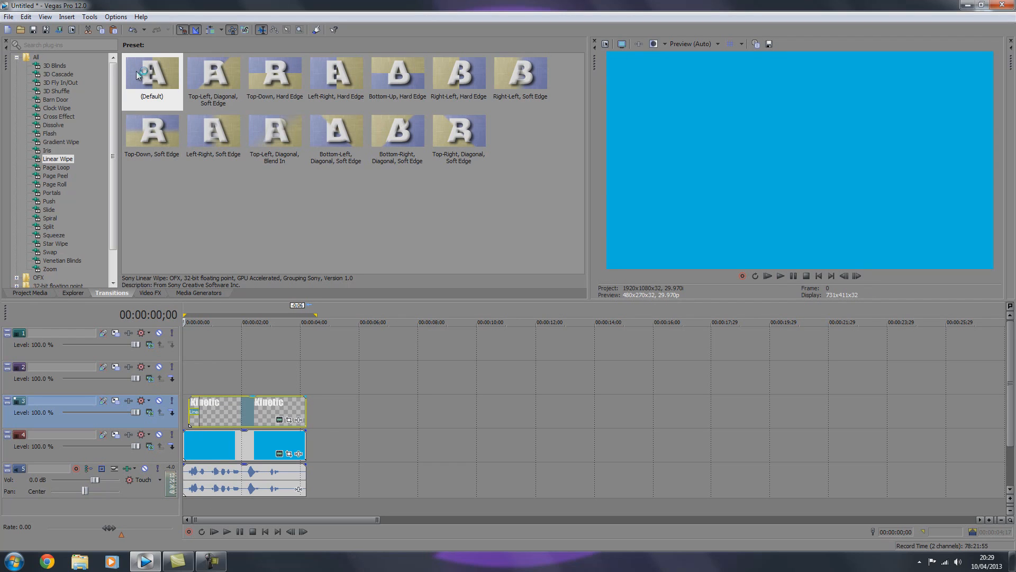
- Paste a copy of the Kinetic title on the upper track at about one second
right_click(210, 411)
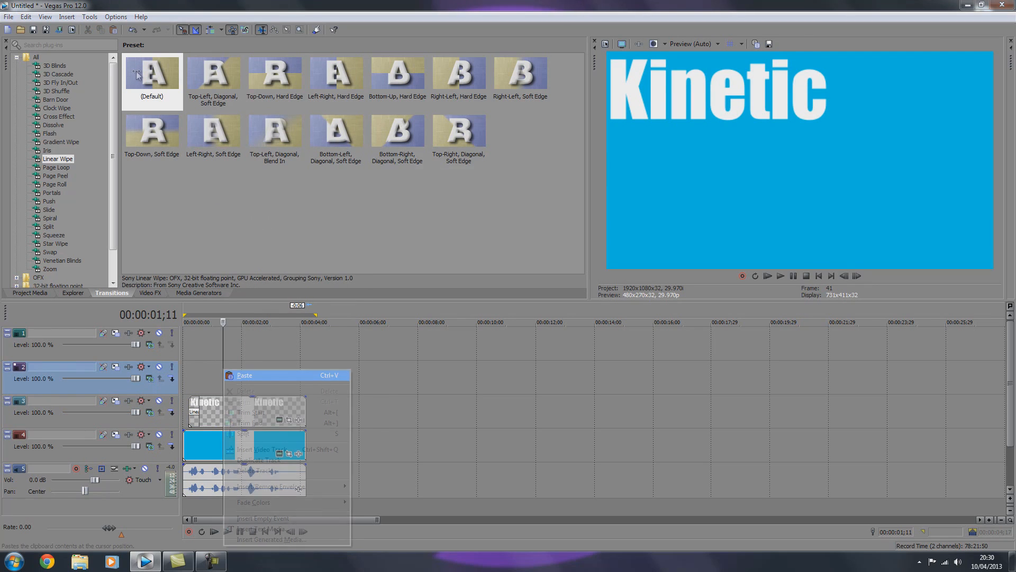
left_click(245, 375)
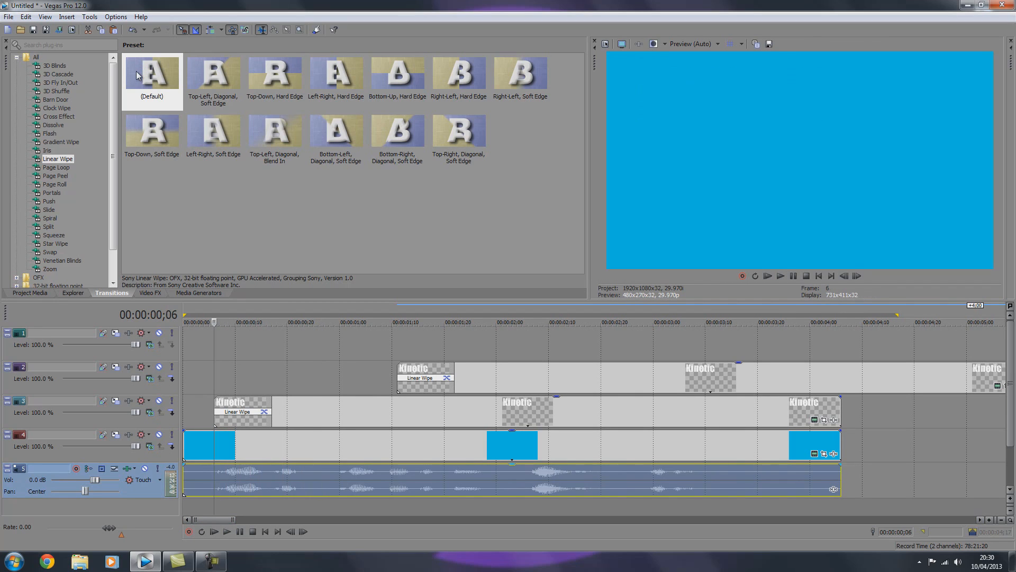
left_click(227, 532)
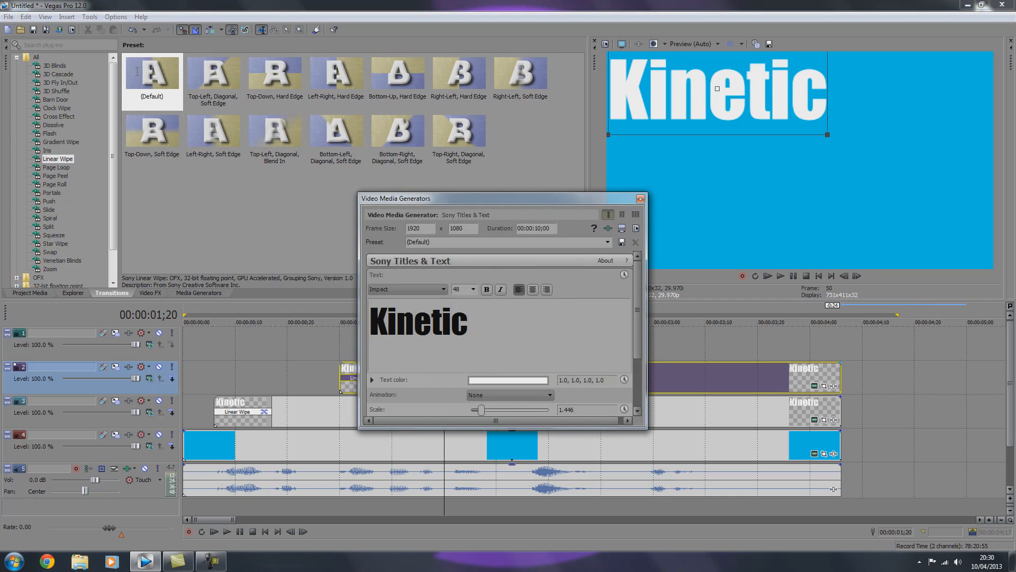
- Retype the copy as typography at scale 0.577 beneath Kinetic and close settings
type("tyop")
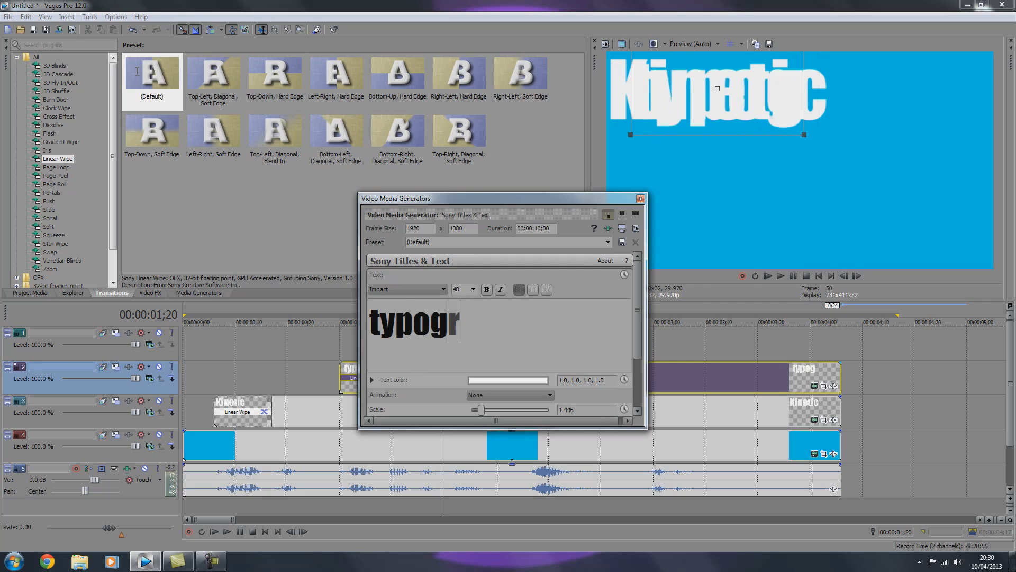
type("aphy")
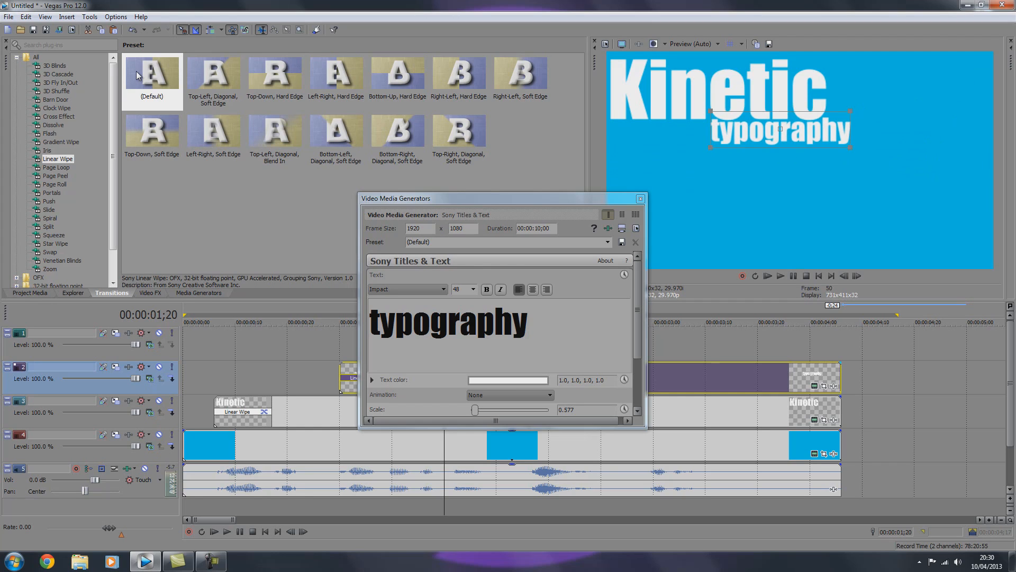
left_click(639, 198)
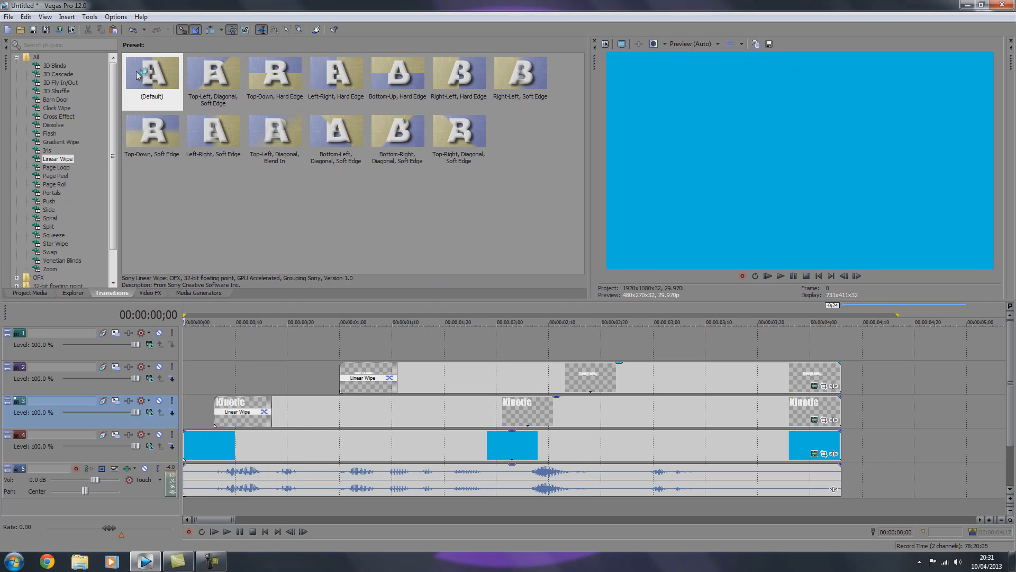
mouse_move(137, 76)
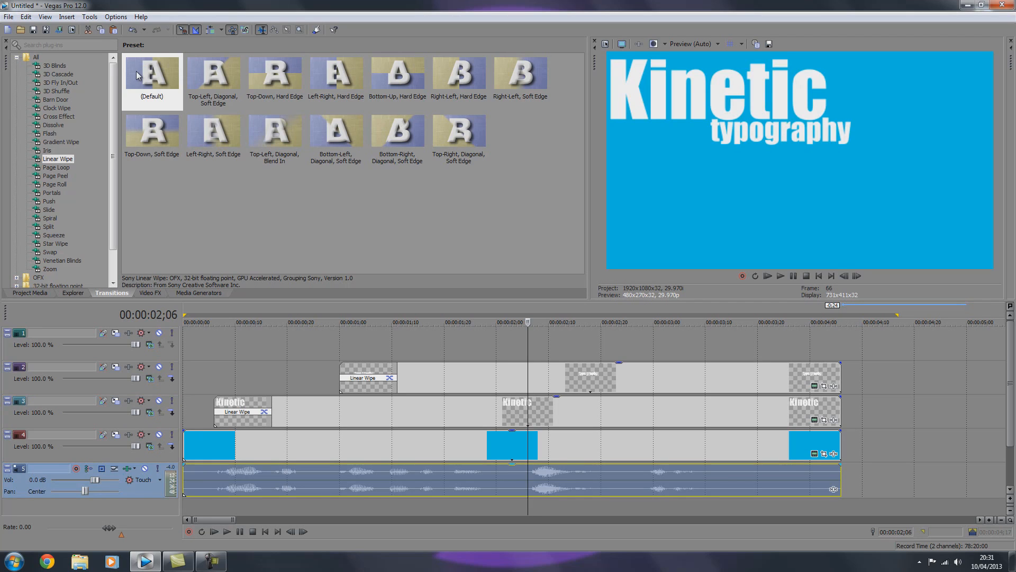
- Paste another Kinetic title copy onto the top track as new media and open its text settings
left_click(226, 531)
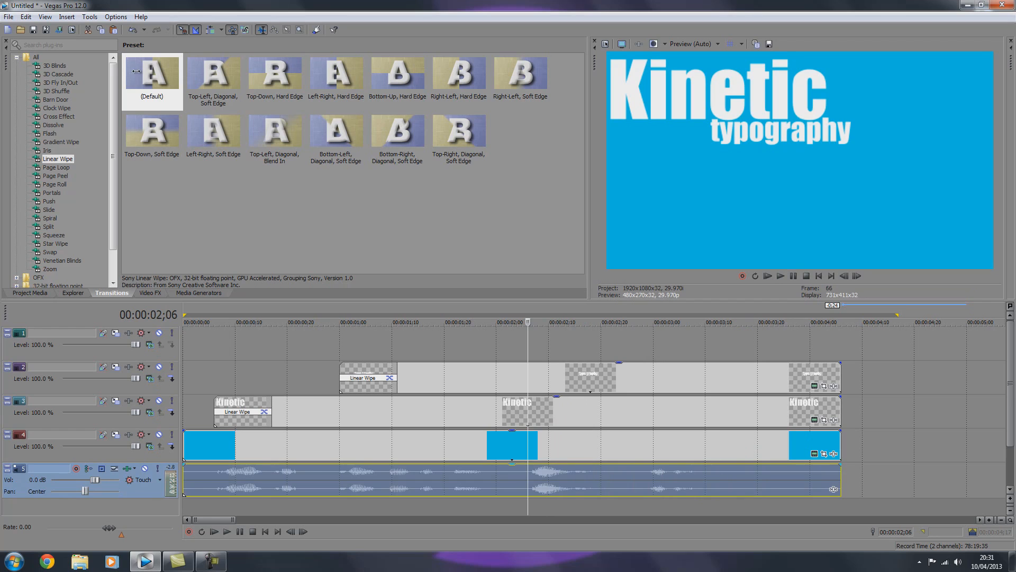
left_click(227, 532)
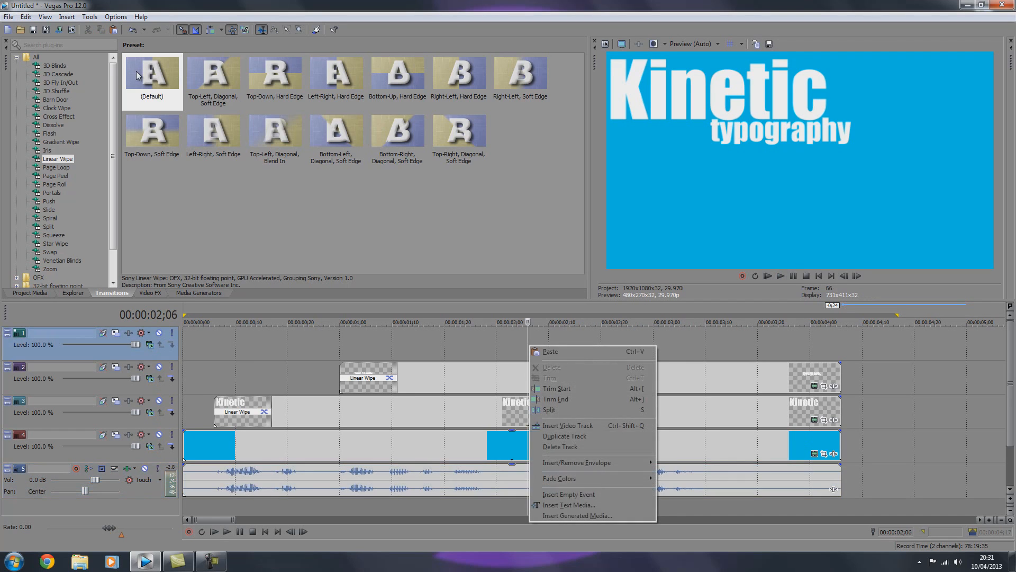
left_click(549, 351)
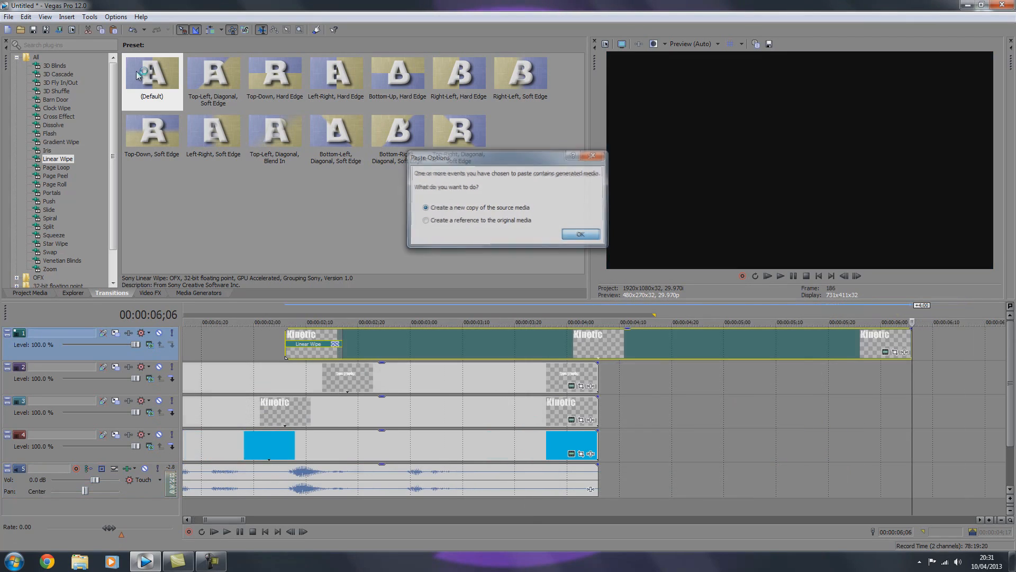
left_click(579, 234)
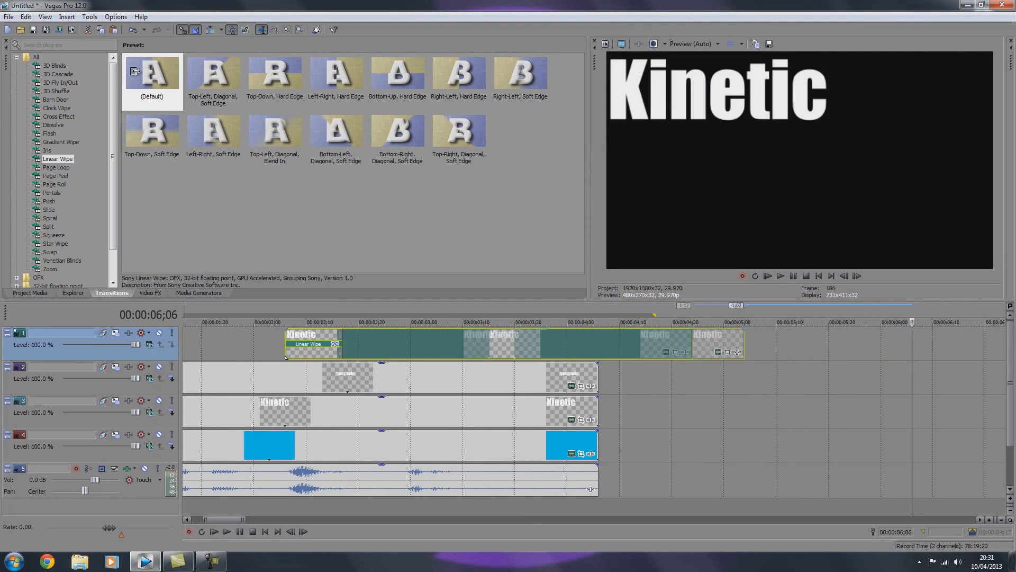
left_click(285, 321)
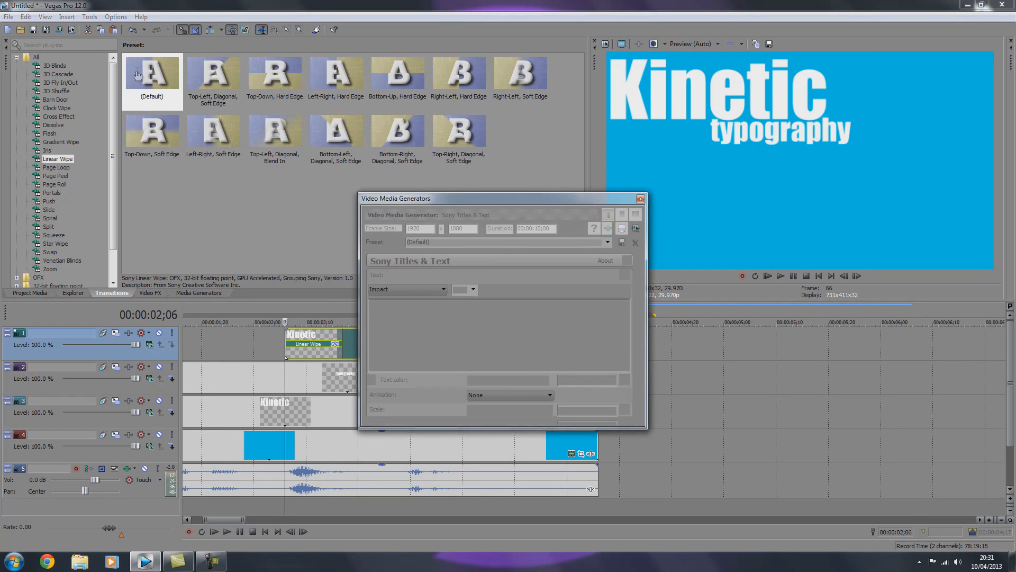
- Replace the pasted title's text with 'is', position it under Kinetic, and return to the project start
left_click(499, 324)
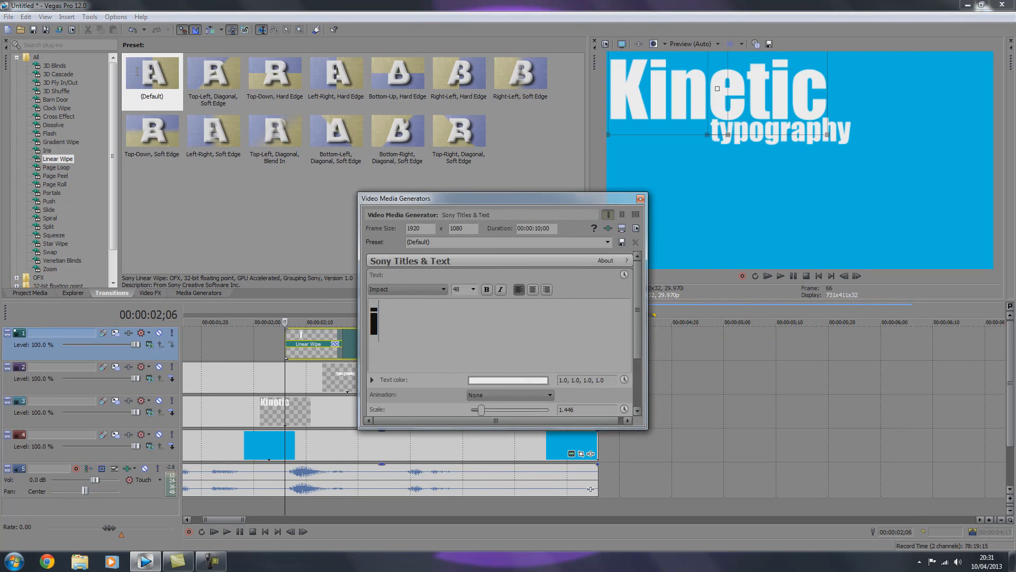
type("is")
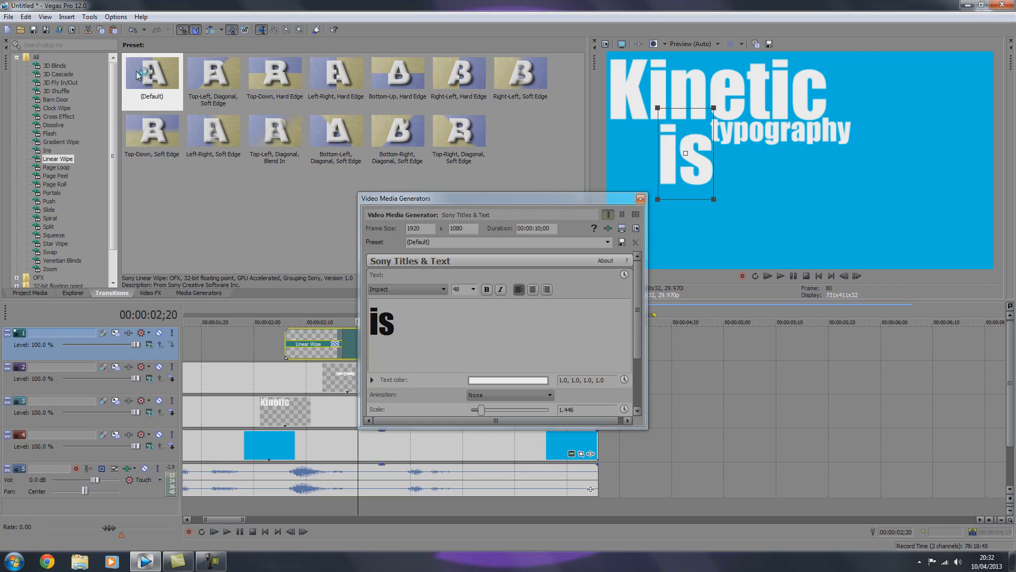
left_click(640, 198)
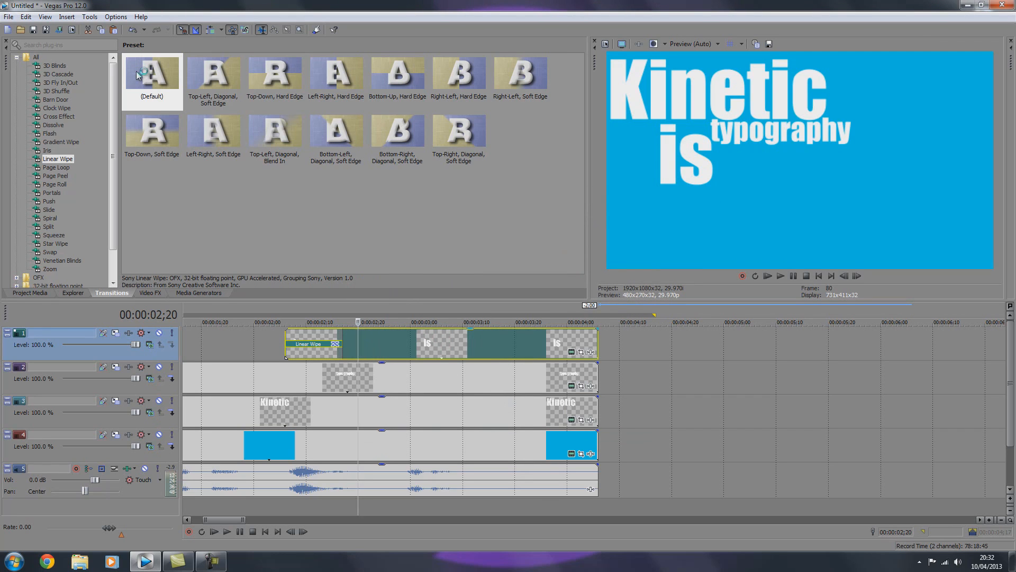
left_click(226, 530)
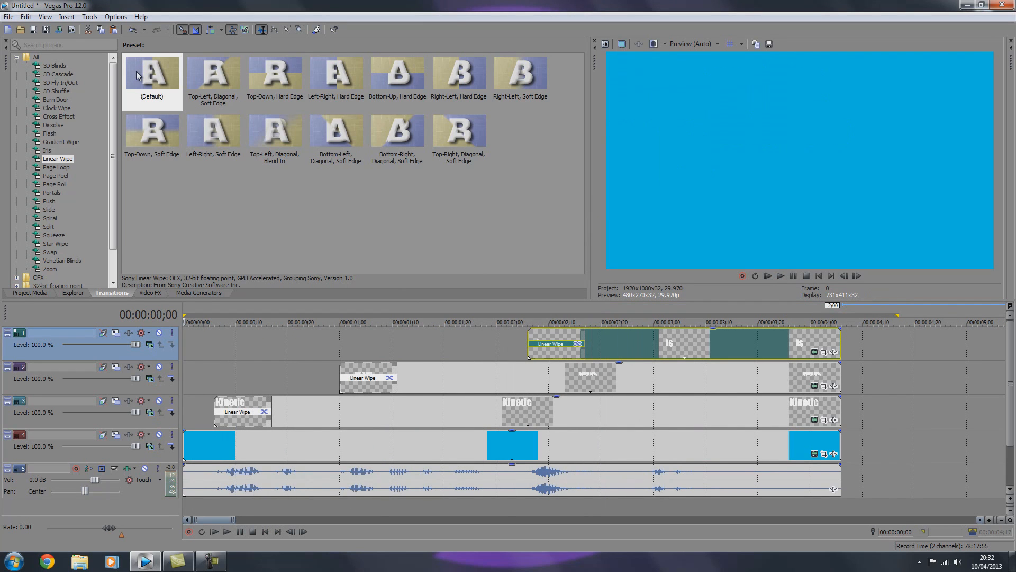
- Paste the Kinetic title onto the new track as a new copy of the source media and bring up its text settings
scroll("right", 3)
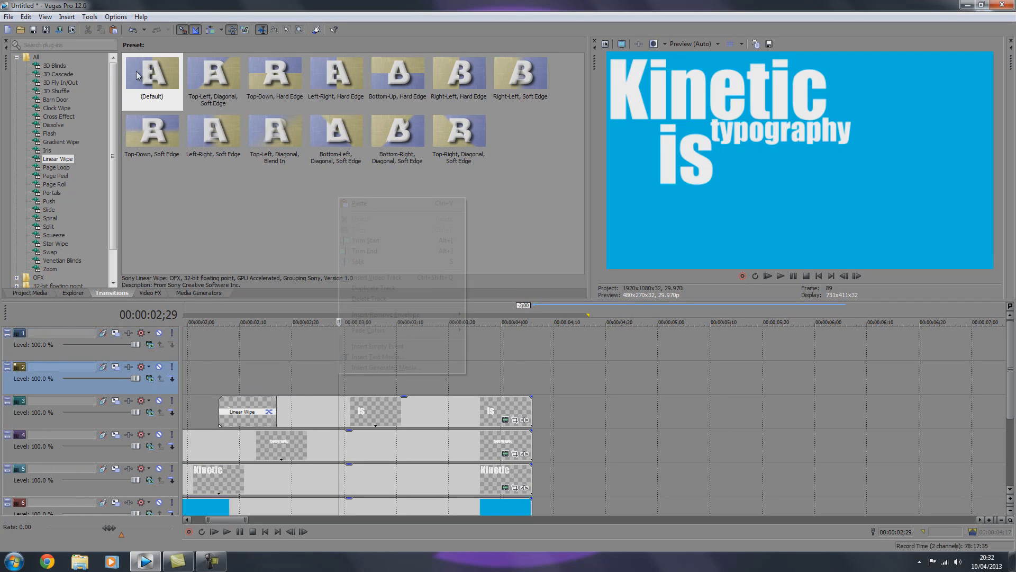
left_click(359, 204)
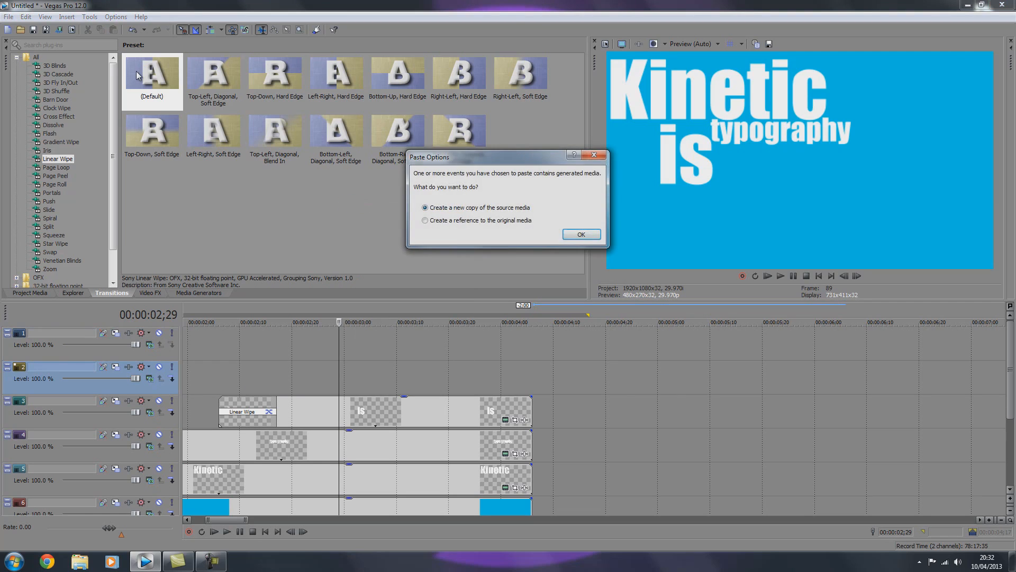
left_click(580, 234)
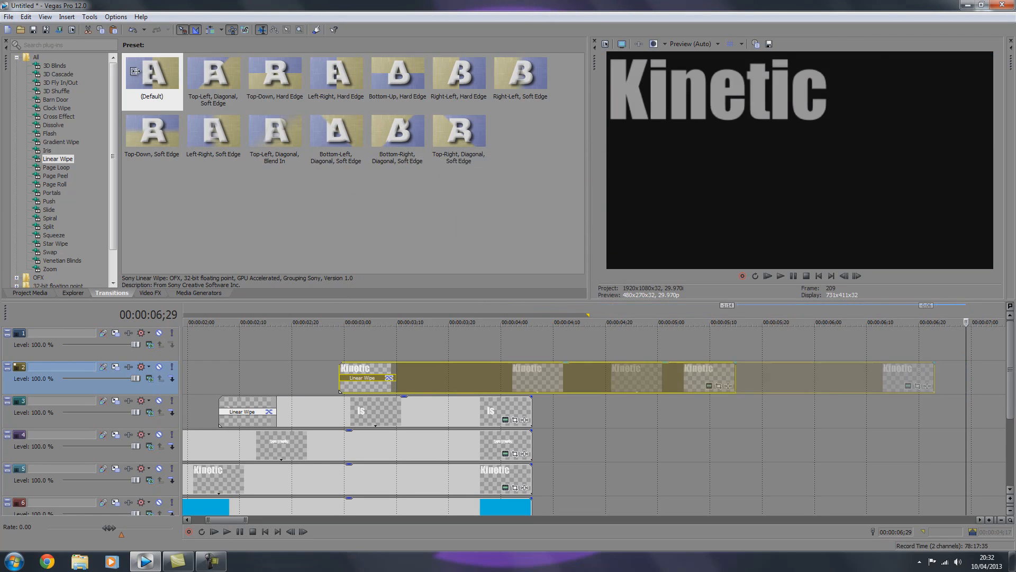
left_click(532, 322)
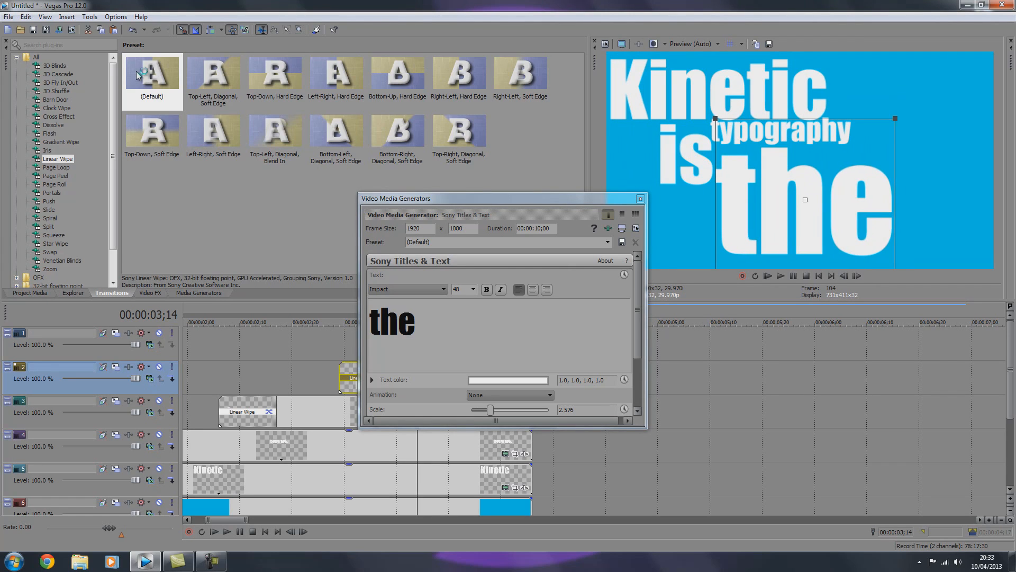
- Finish the large 'the' title under typography and call up the menu to insert another video track
left_click(640, 198)
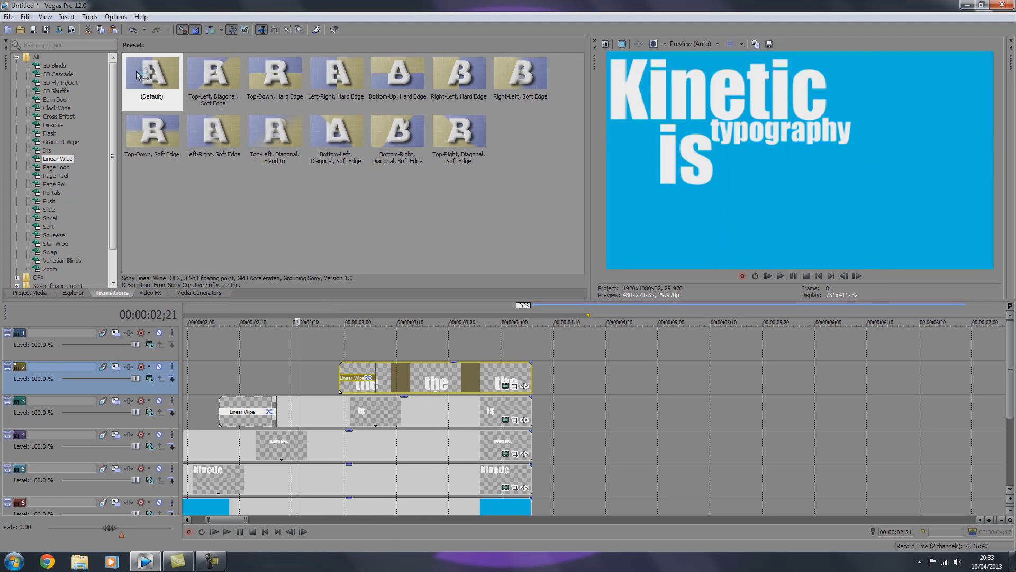
right_click(350, 363)
type("best")
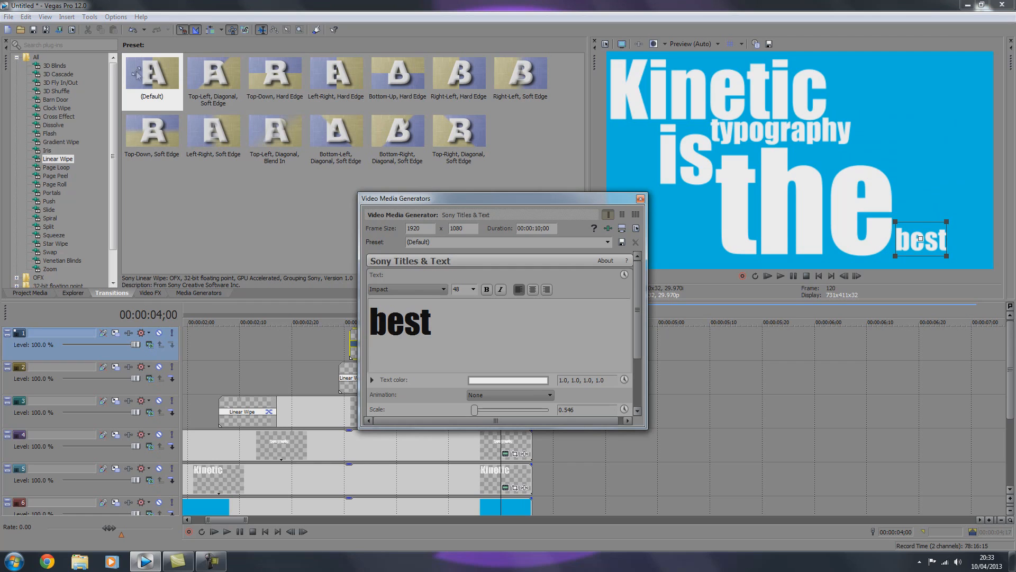
- Finish the small 'best' title at the bottom right by closing its generator settings
left_click(639, 198)
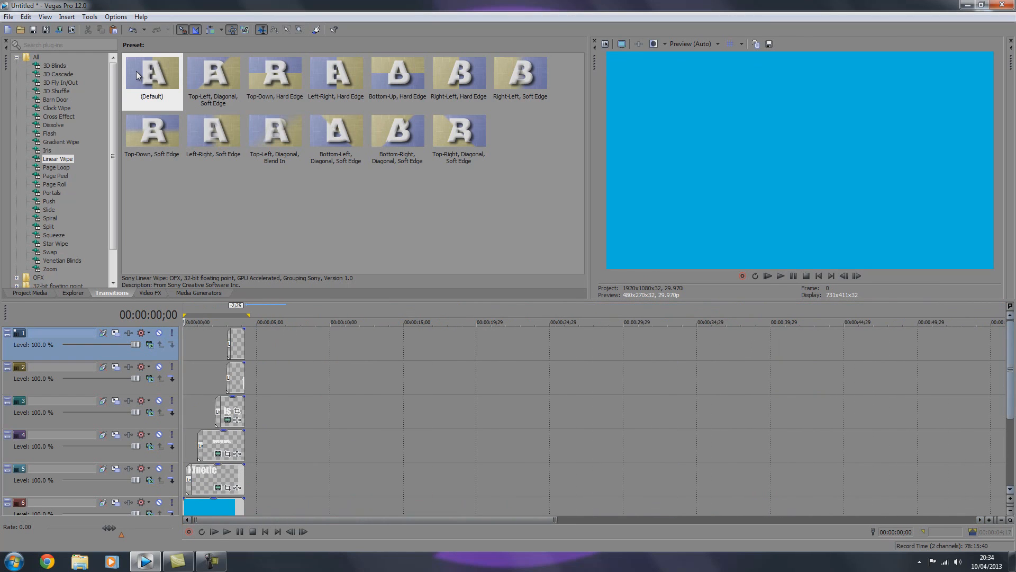
- Scroll down to the background track so the blue Solid Color event can be stretched to about 20 seconds
scroll("down", 3)
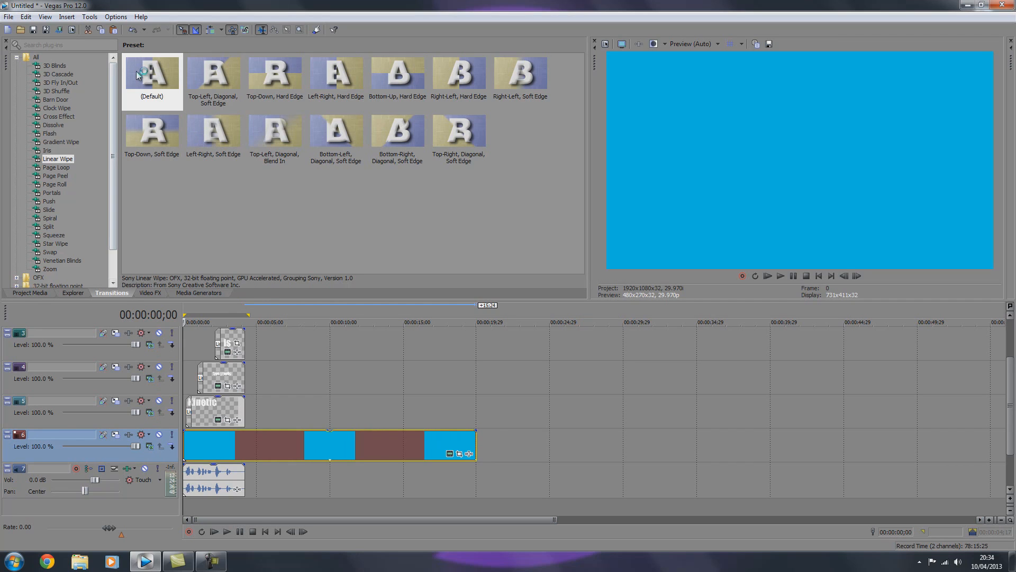
- Place a Red Solid Color generator event on the Kinetic title's track
left_click(199, 292)
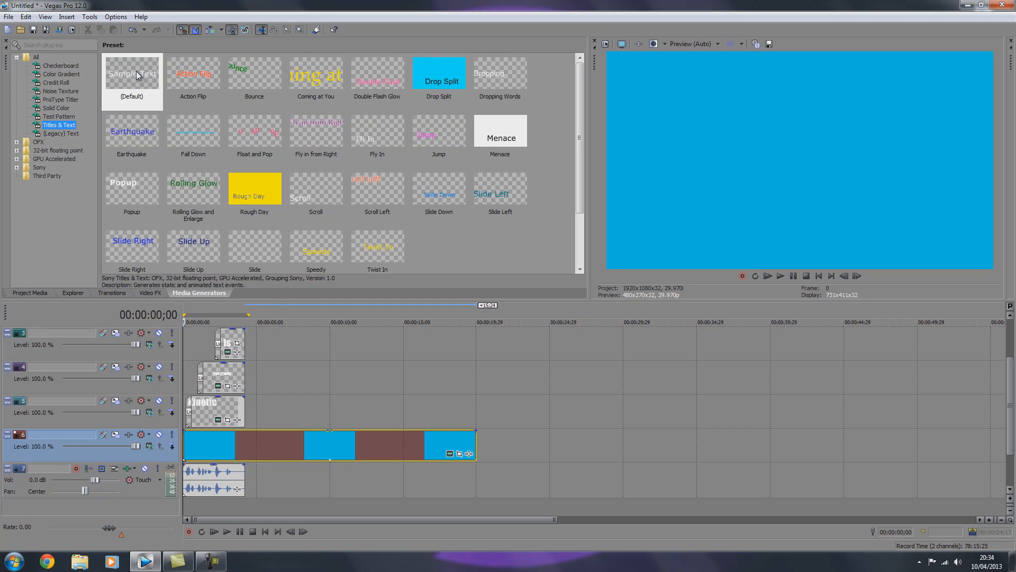
left_click(56, 108)
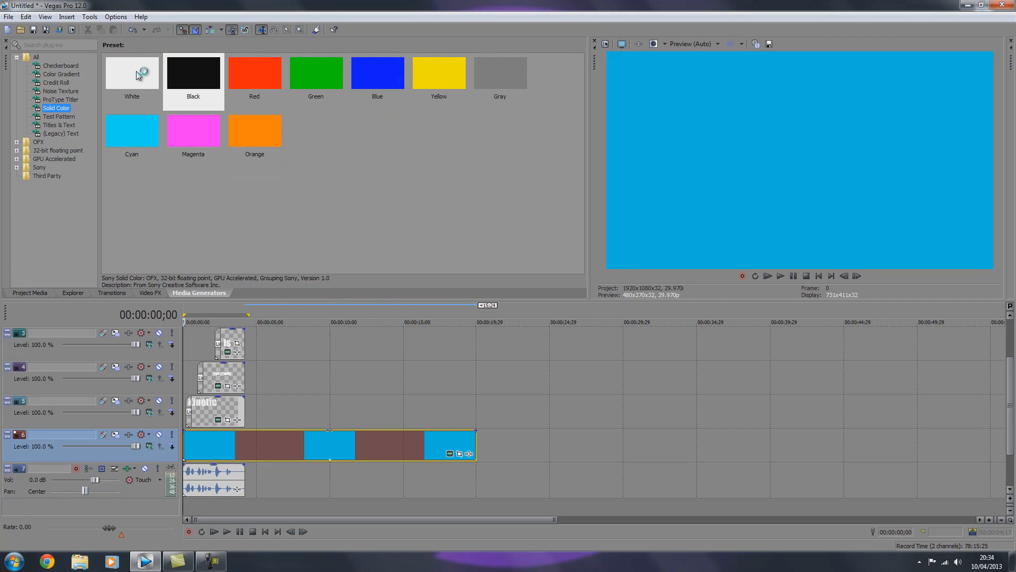
left_click(254, 72)
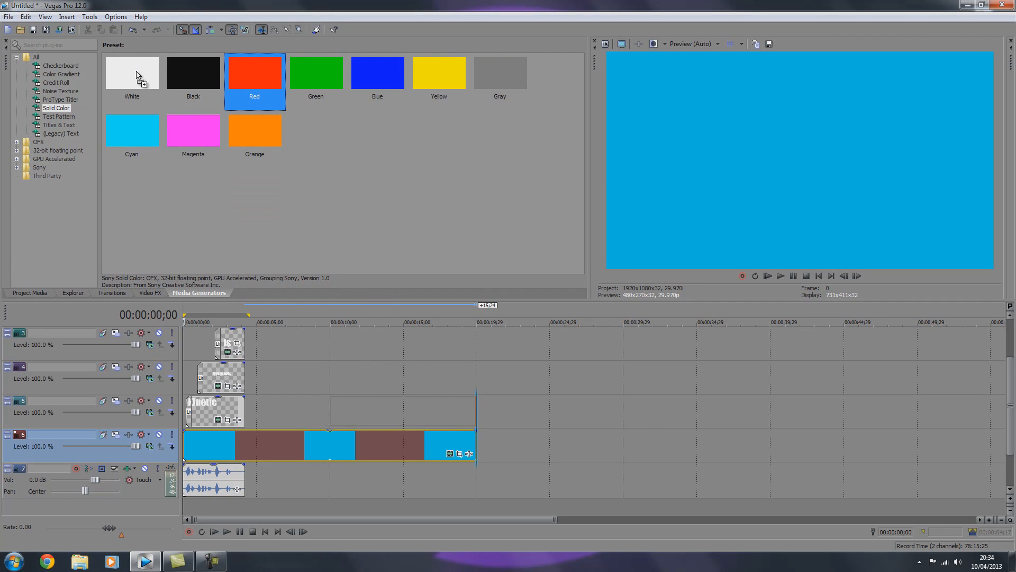
double_click(254, 71)
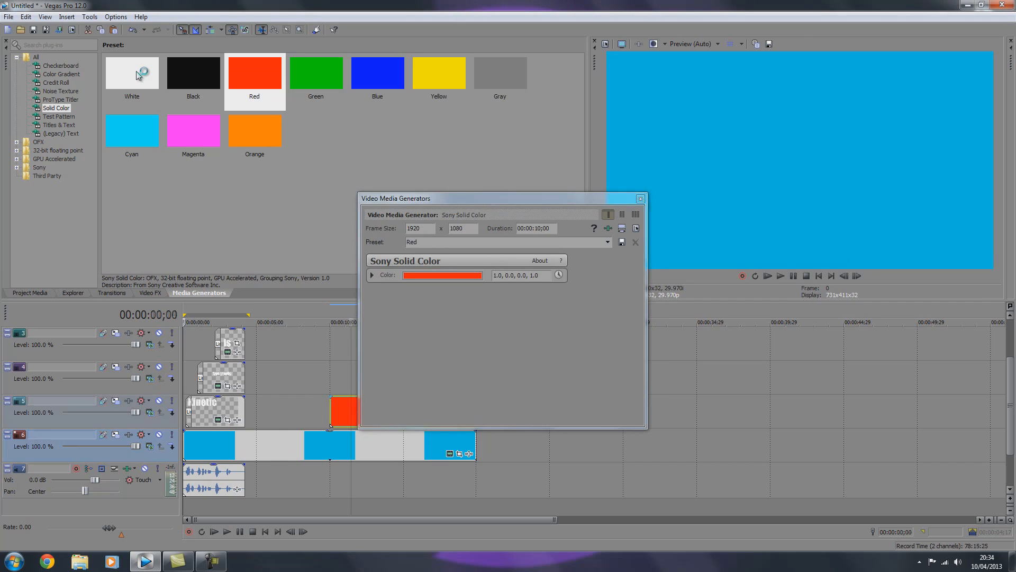
- Change the solid colour to near black in the picker and trim the event on the timeline
left_click(442, 276)
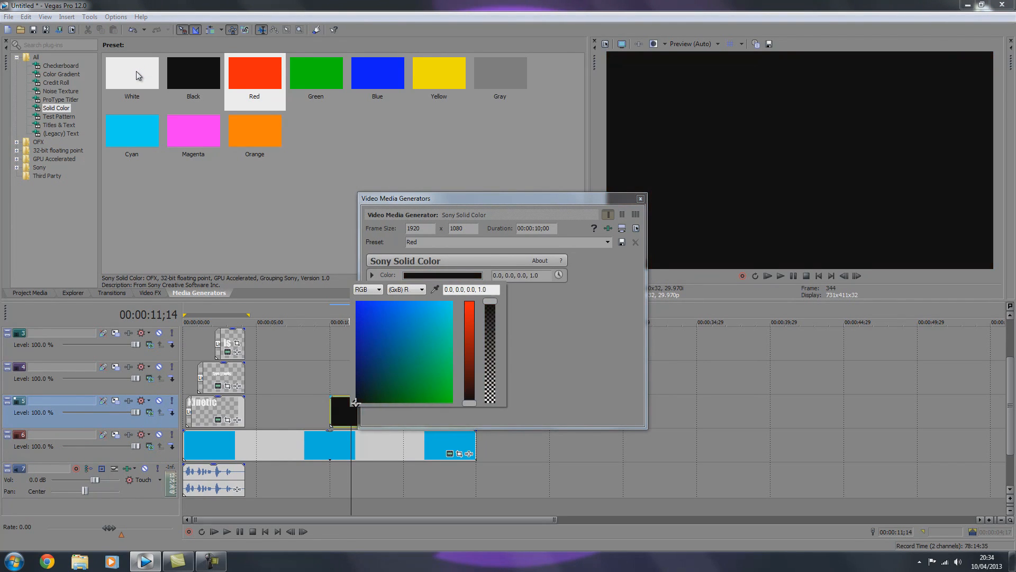
left_click(361, 395)
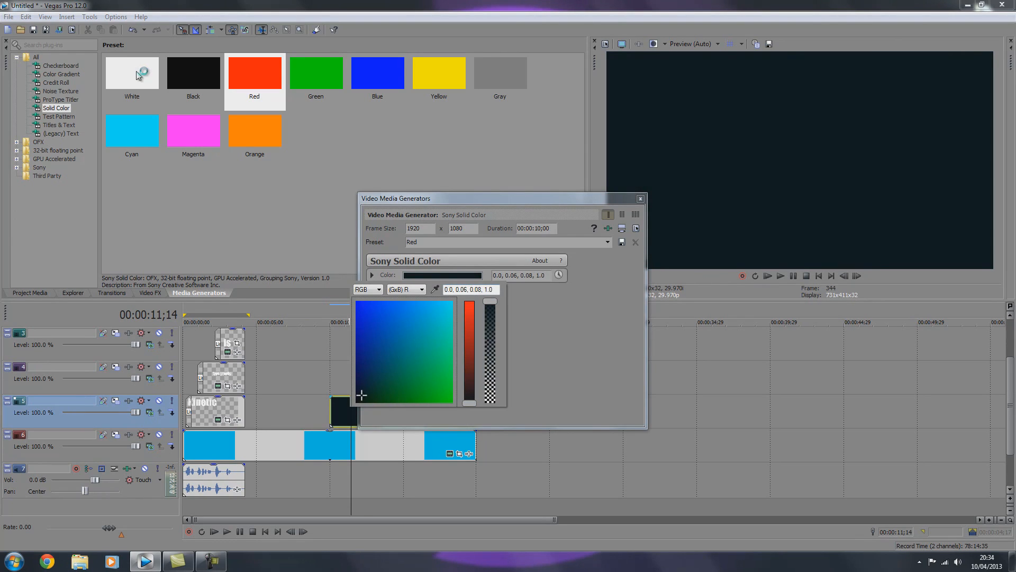
left_click(371, 275)
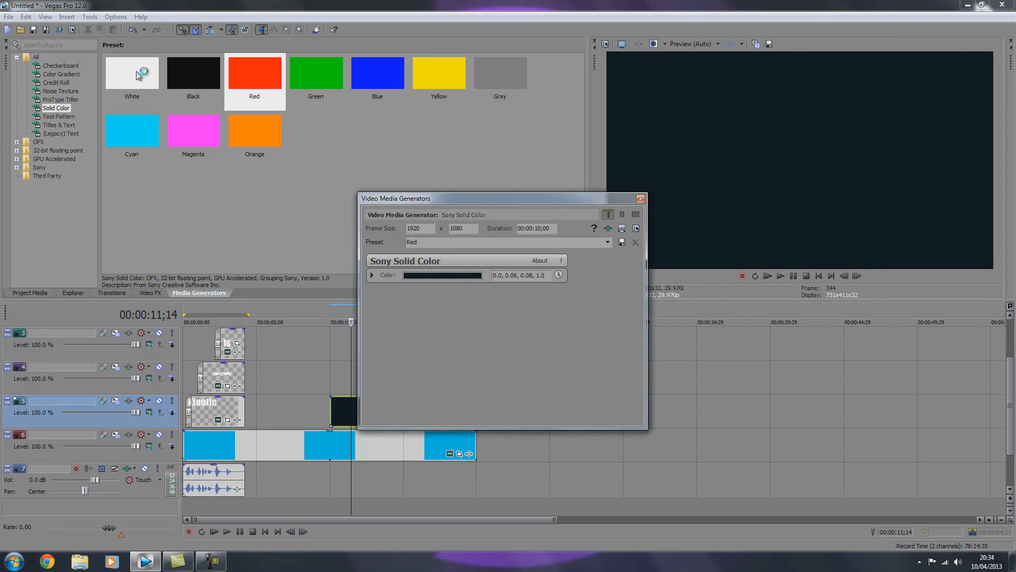
left_click(641, 198)
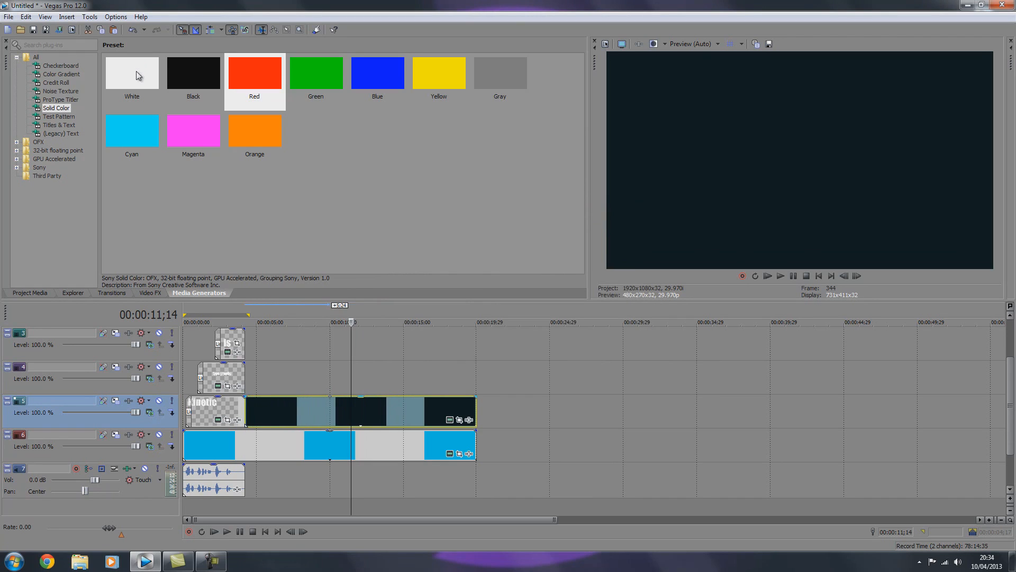
left_click(278, 322)
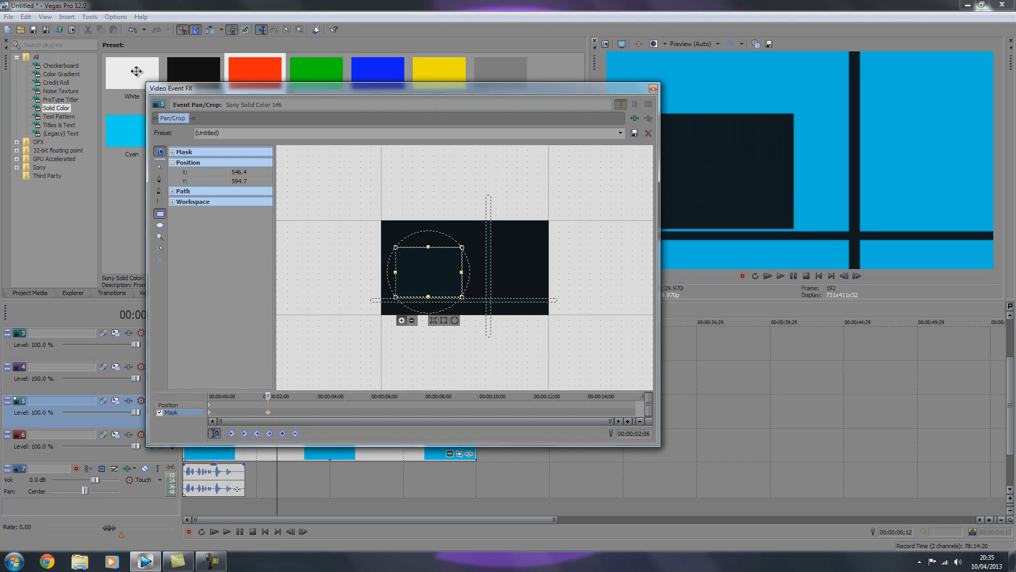
mouse_move(137, 73)
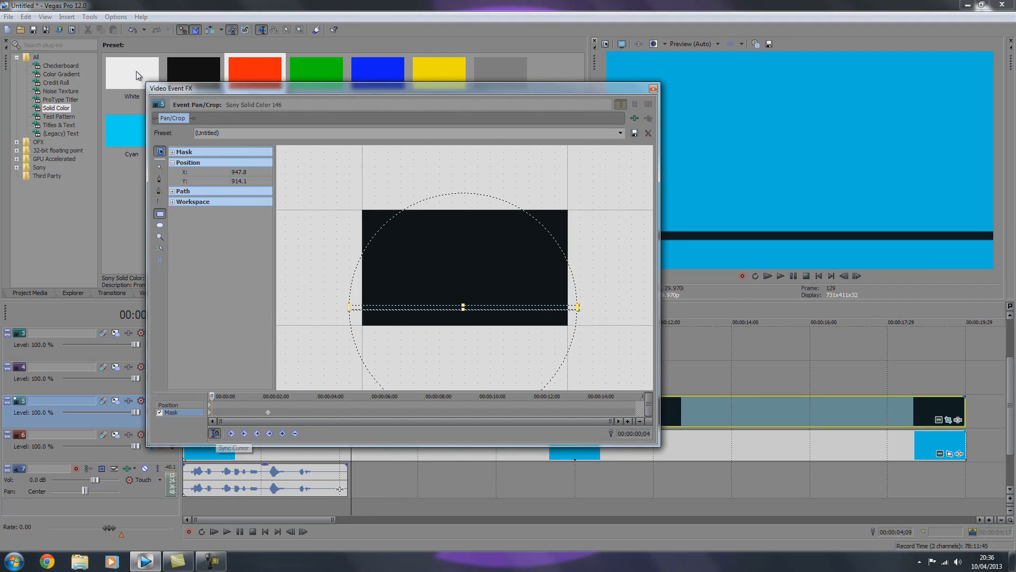
mouse_move(136, 73)
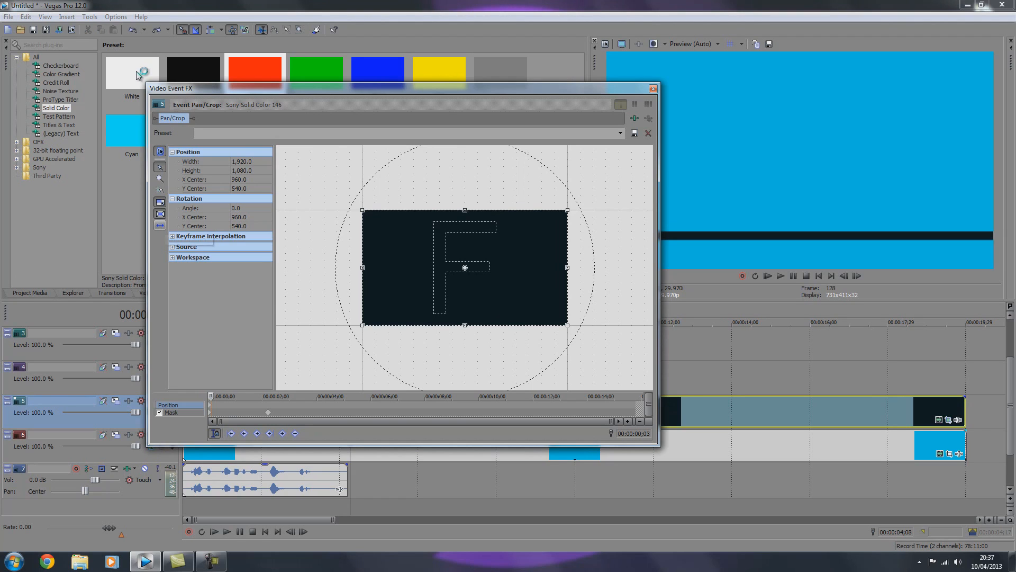
mouse_move(159, 225)
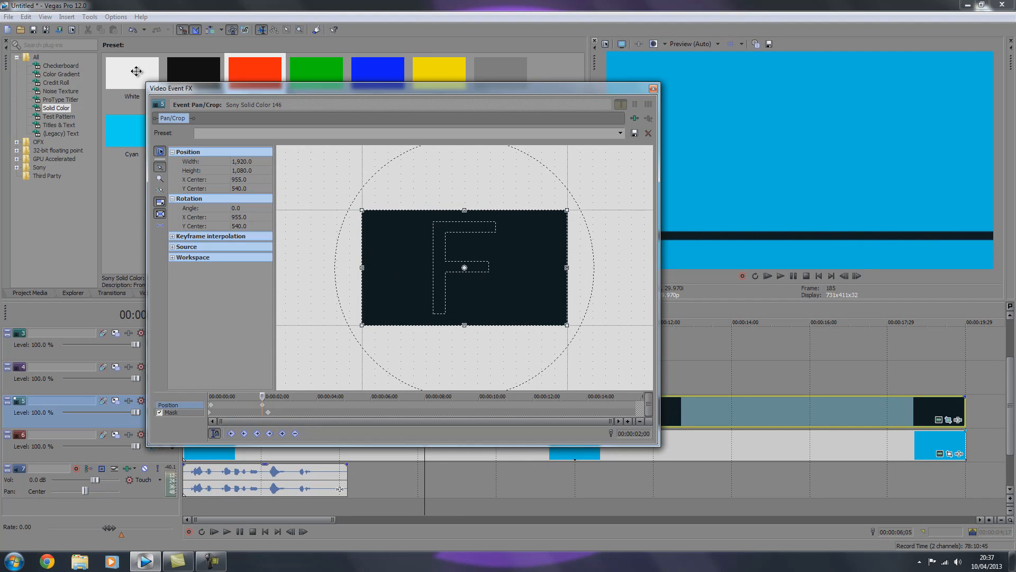
mouse_move(136, 74)
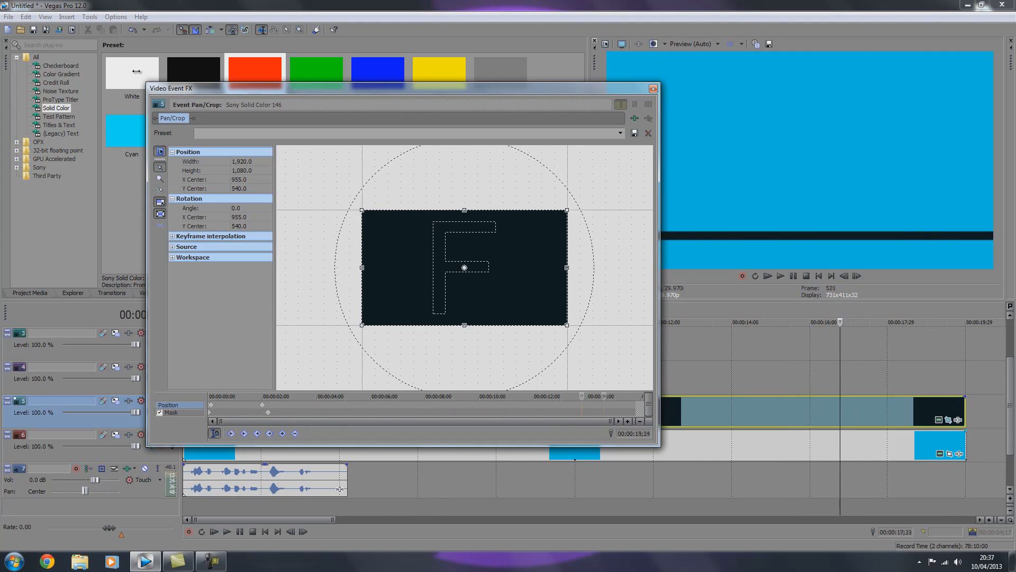
- Dismiss the Event Pan/Crop window of the near-black Solid Color event
left_click(652, 88)
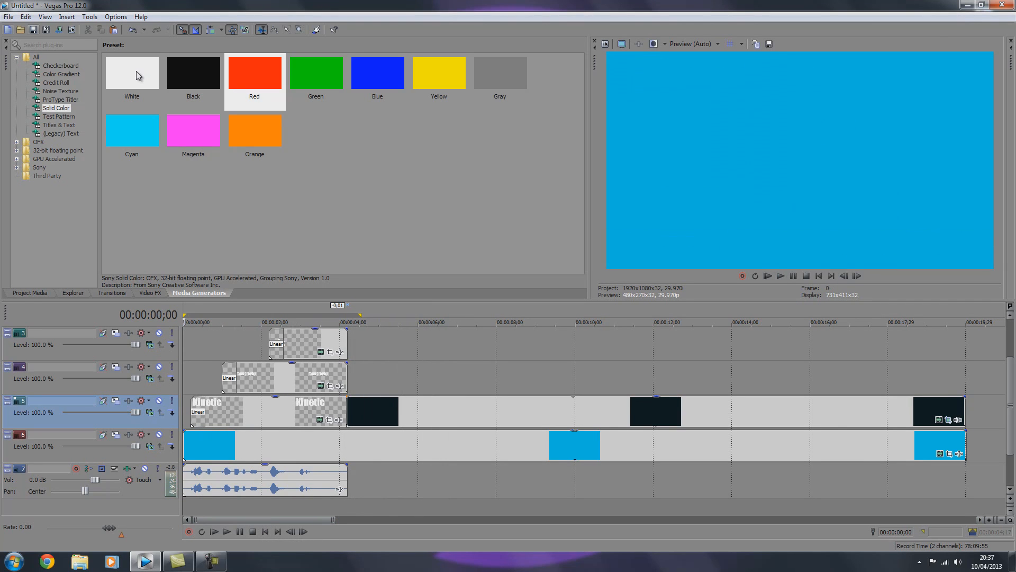
- Add the Popup animated Titles & Text preset as a short clip on track 4 and bring up its text settings
scroll("right", 3)
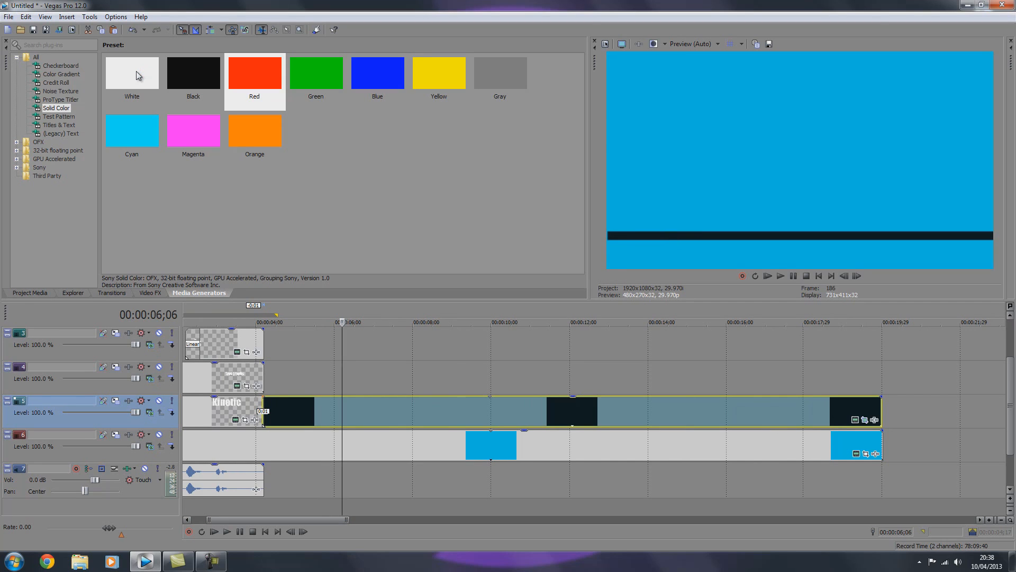
left_click(58, 125)
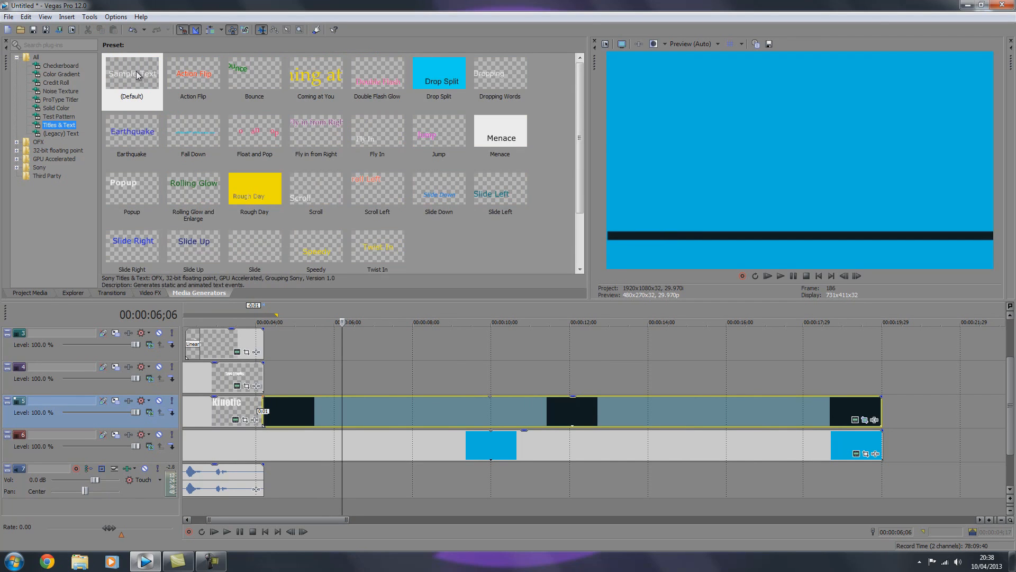
left_click(131, 188)
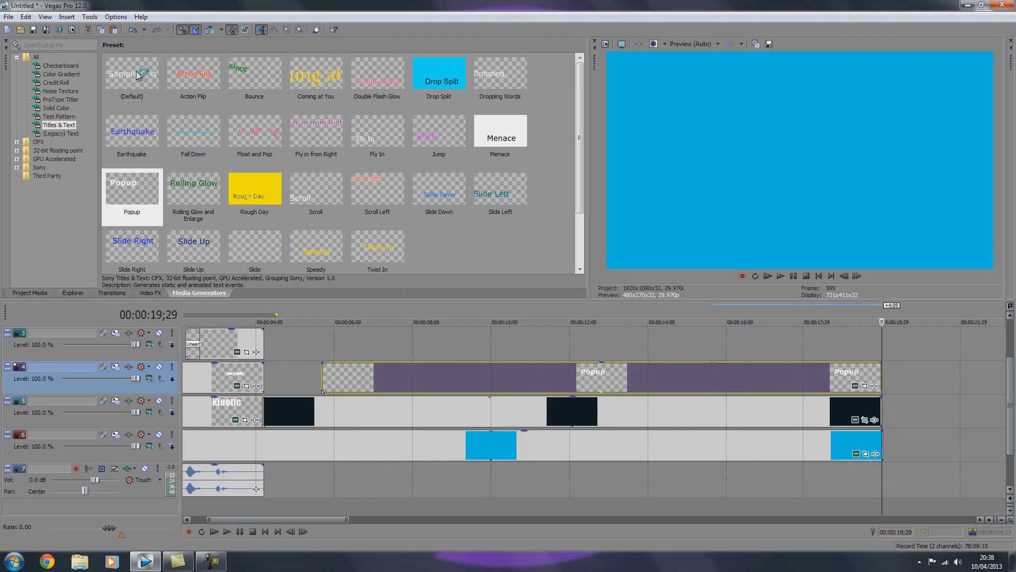
left_click(313, 322)
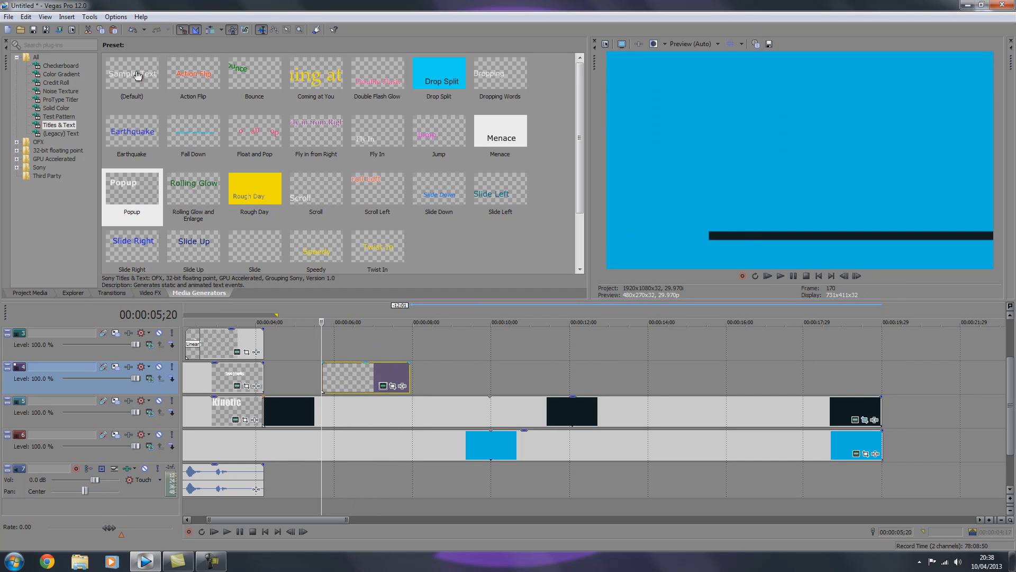
double_click(131, 188)
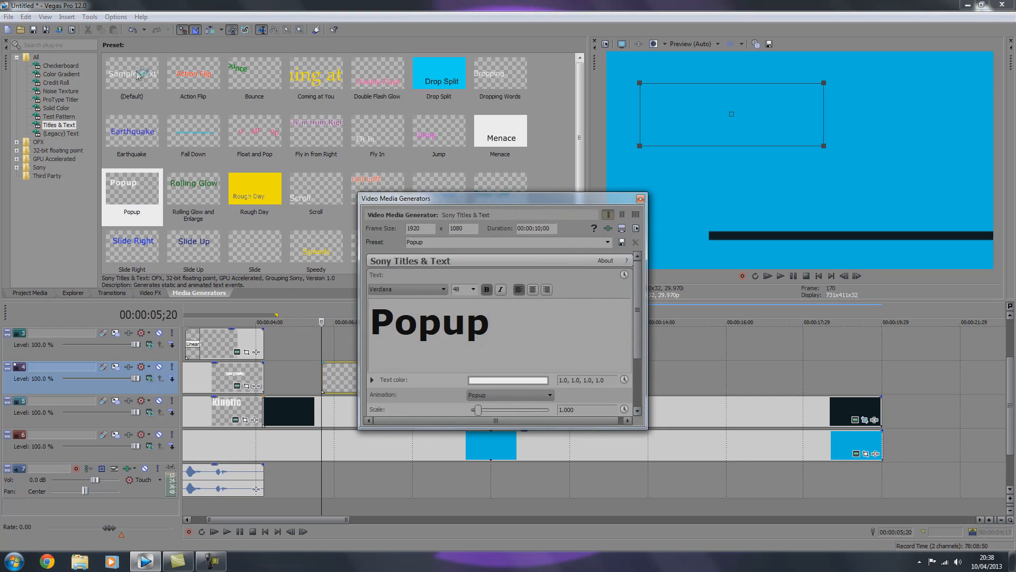
- Change the Popup title text to 'Hello', preview it, and bring up the Text color swatch
type("hell")
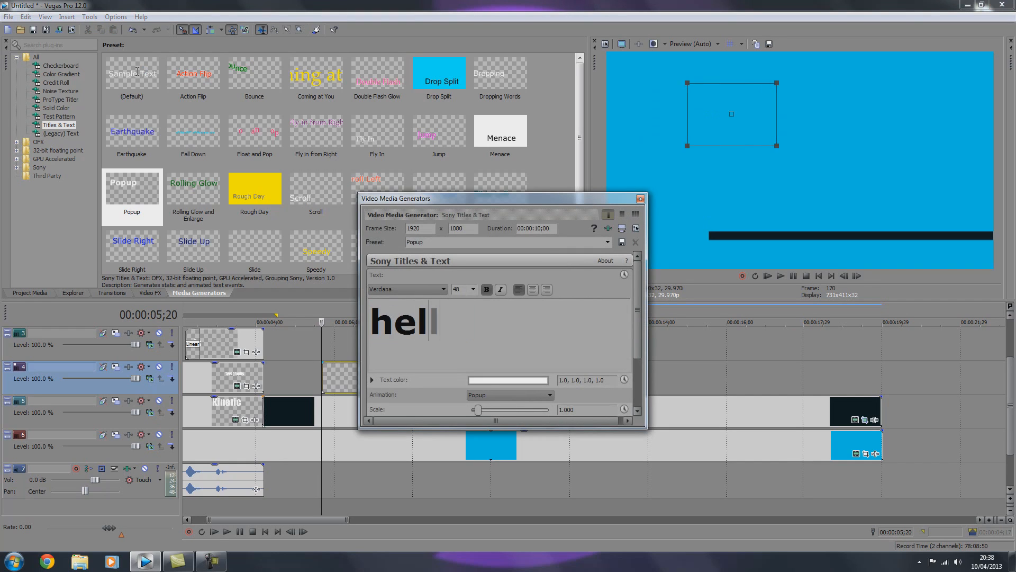
type("He;;")
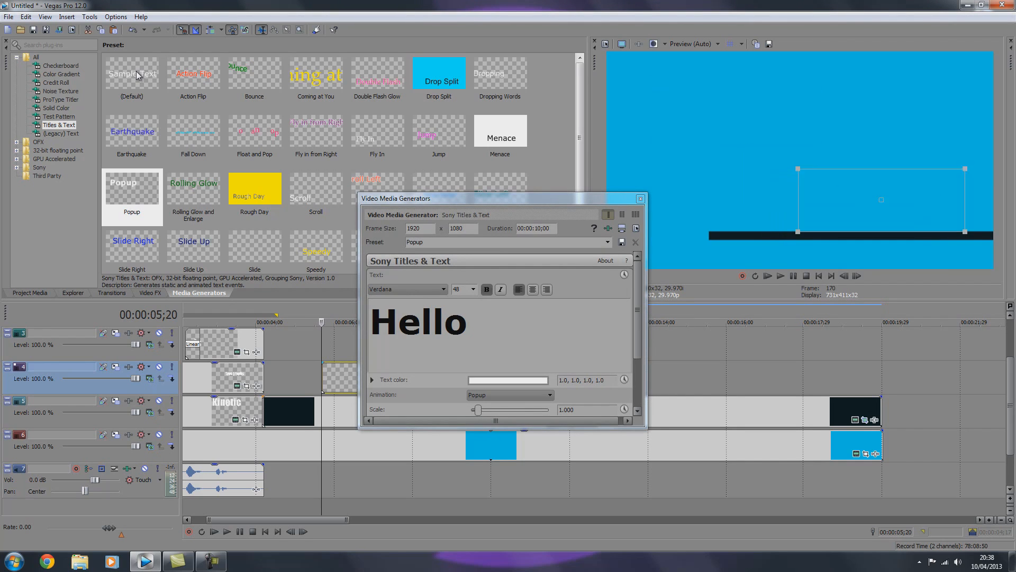
left_click(639, 198)
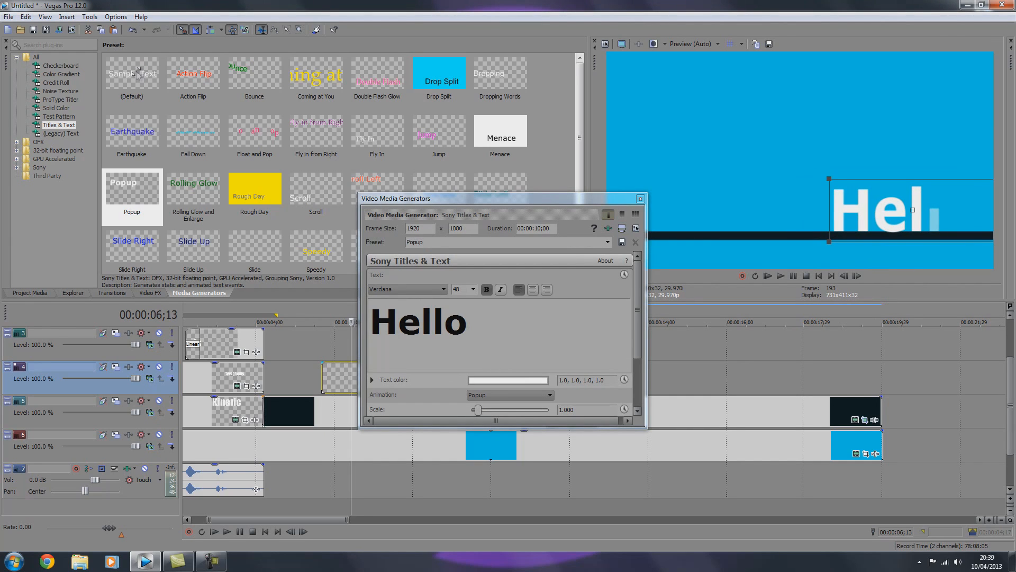
left_click(507, 380)
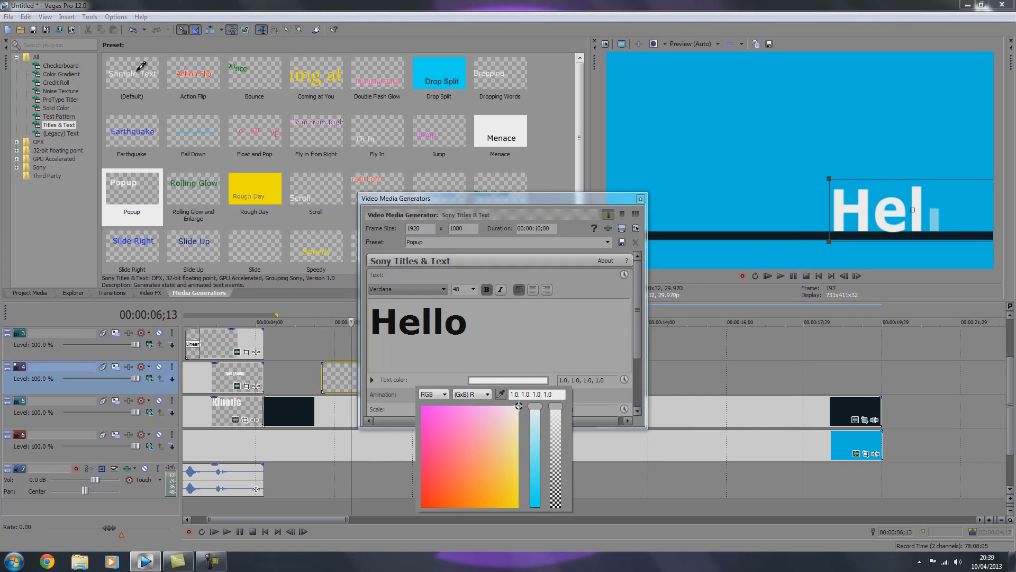
- Set the Hello text colour to near-black and confirm it
left_click(426, 501)
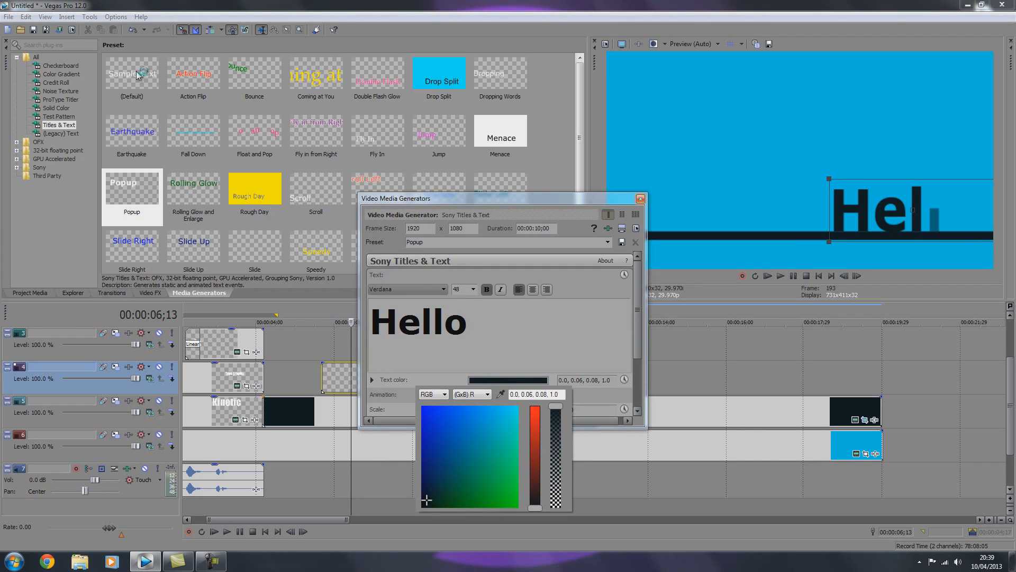
left_click(510, 379)
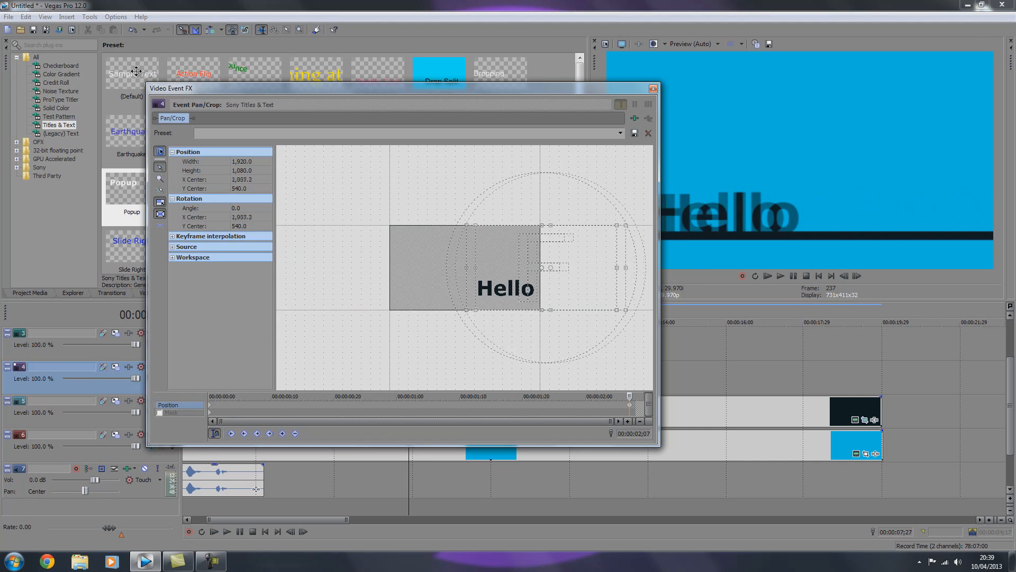
- Keyframe the Hello title's end position with X Center far off the right edge
left_click(652, 88)
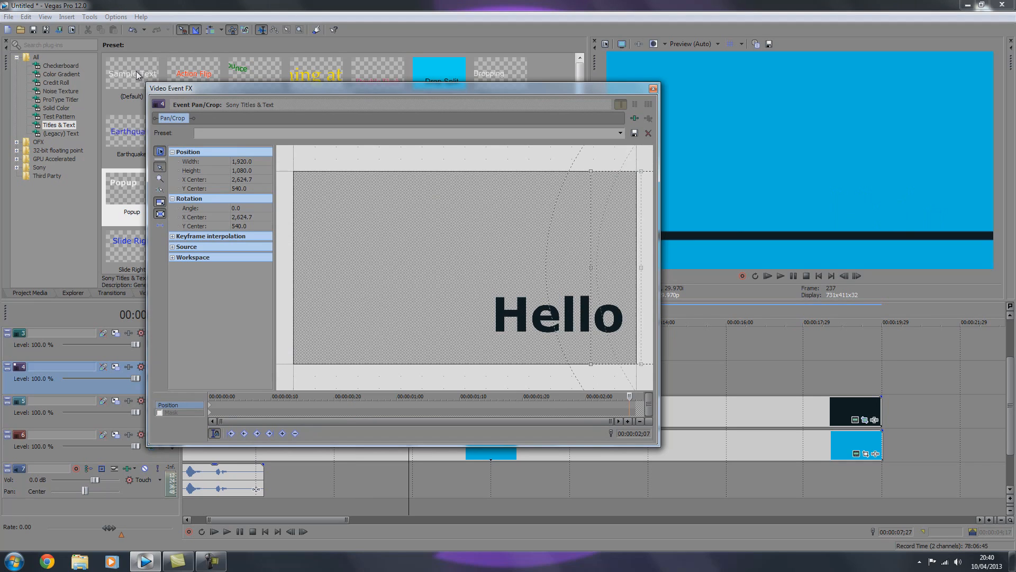
right_click(544, 318)
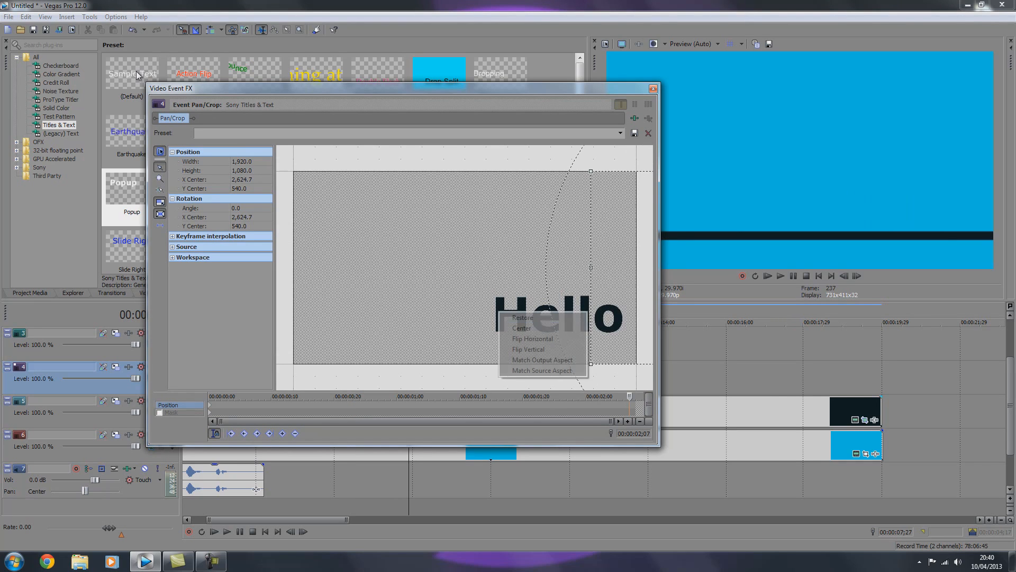
left_click(522, 328)
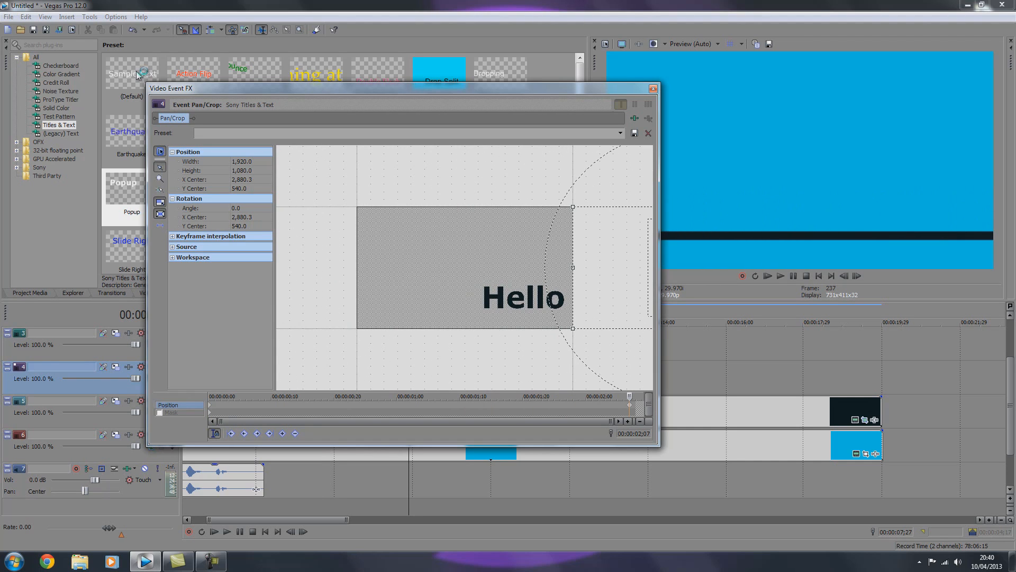
- Keyframe the start position off-screen left, close Pan/Crop, and move to the black bar clip
left_click(651, 88)
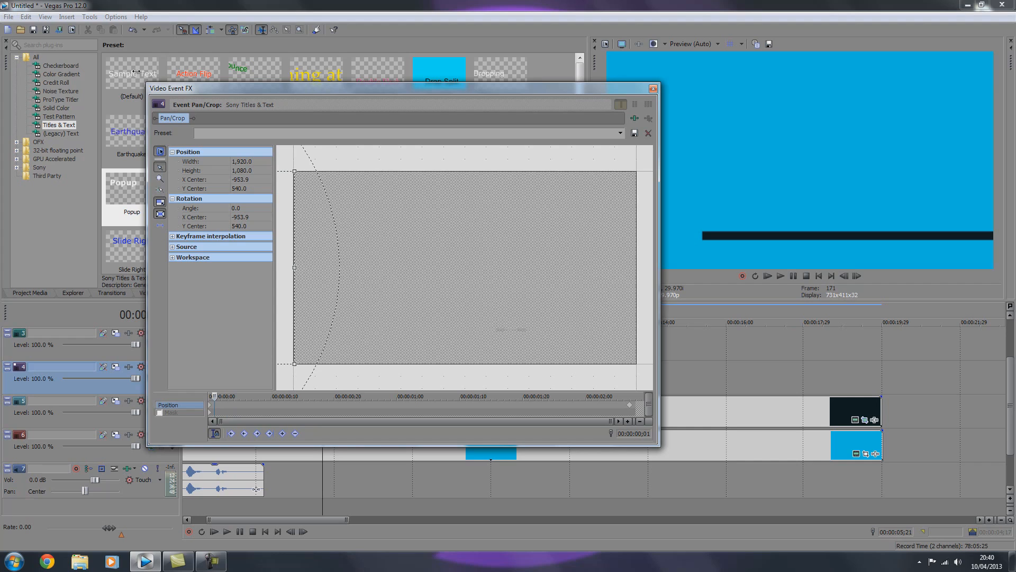
mouse_move(281, 433)
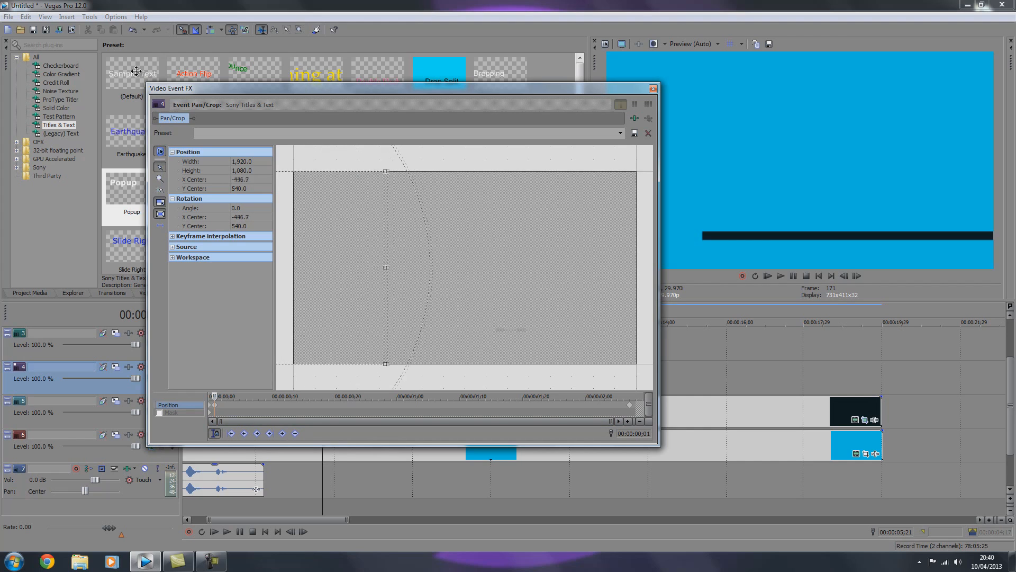
left_click(649, 87)
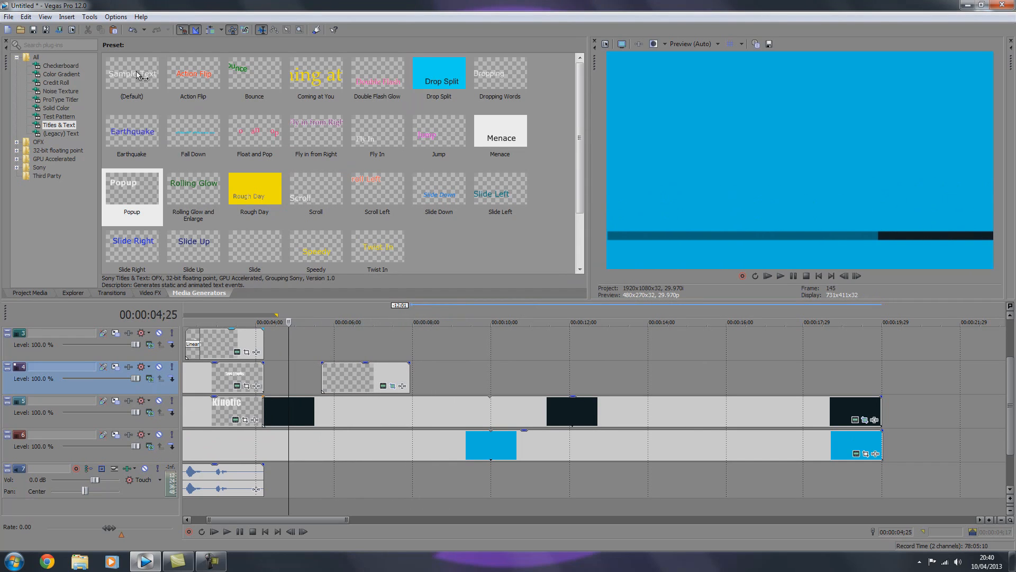
left_click(226, 531)
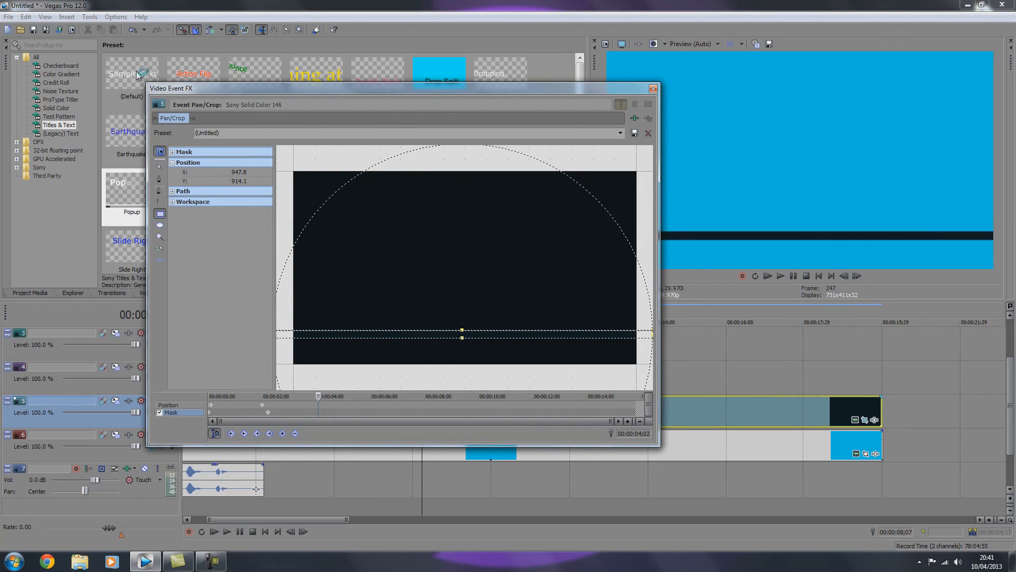
- Draw an ellipse mask circle at top-left on the black solid, then return to Position mode
left_click(160, 225)
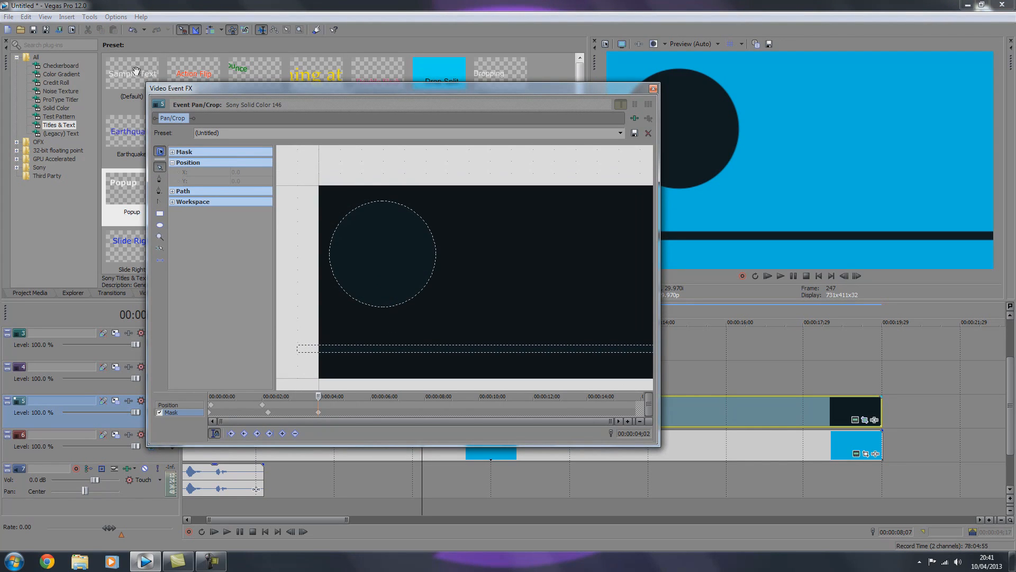
left_click(159, 155)
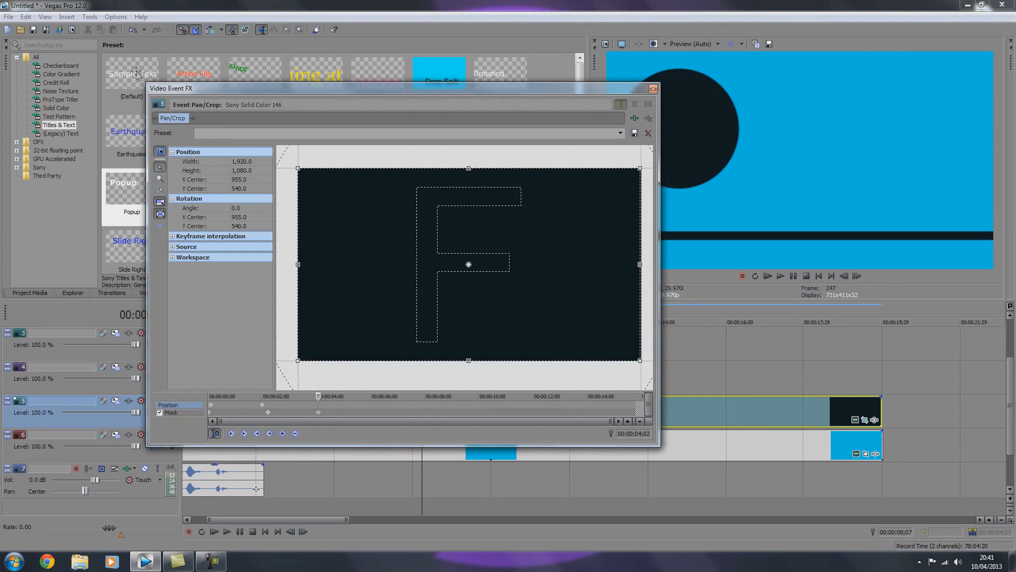